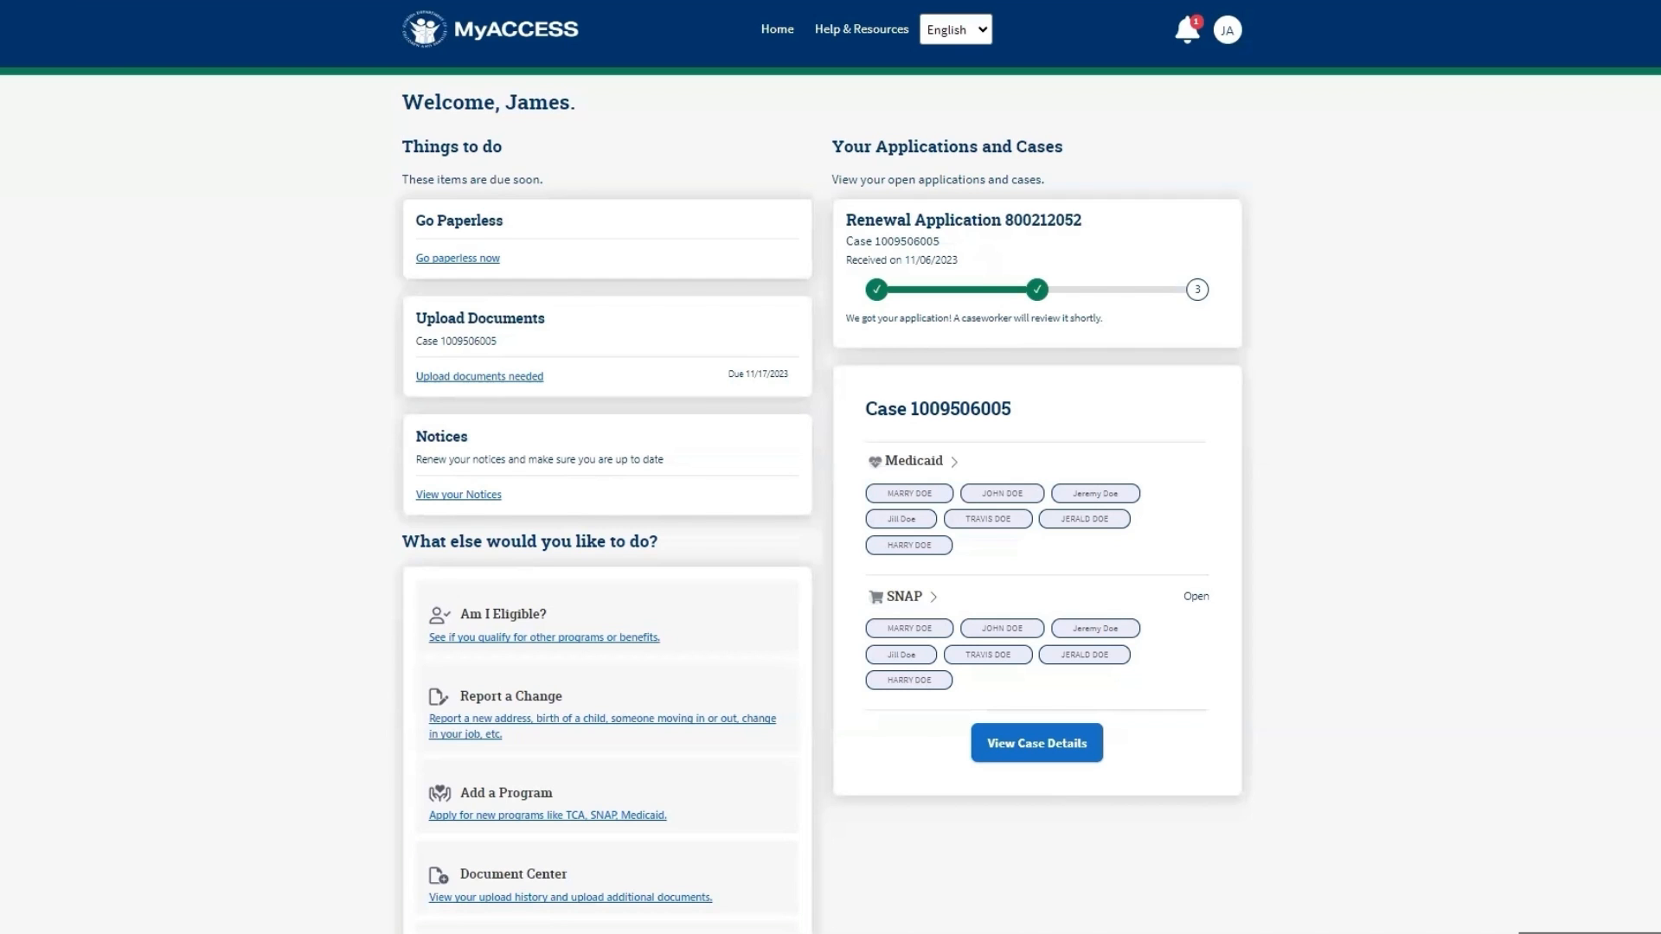
Scroll the Document Center down to the Submit Document section.
scroll(down, 3)
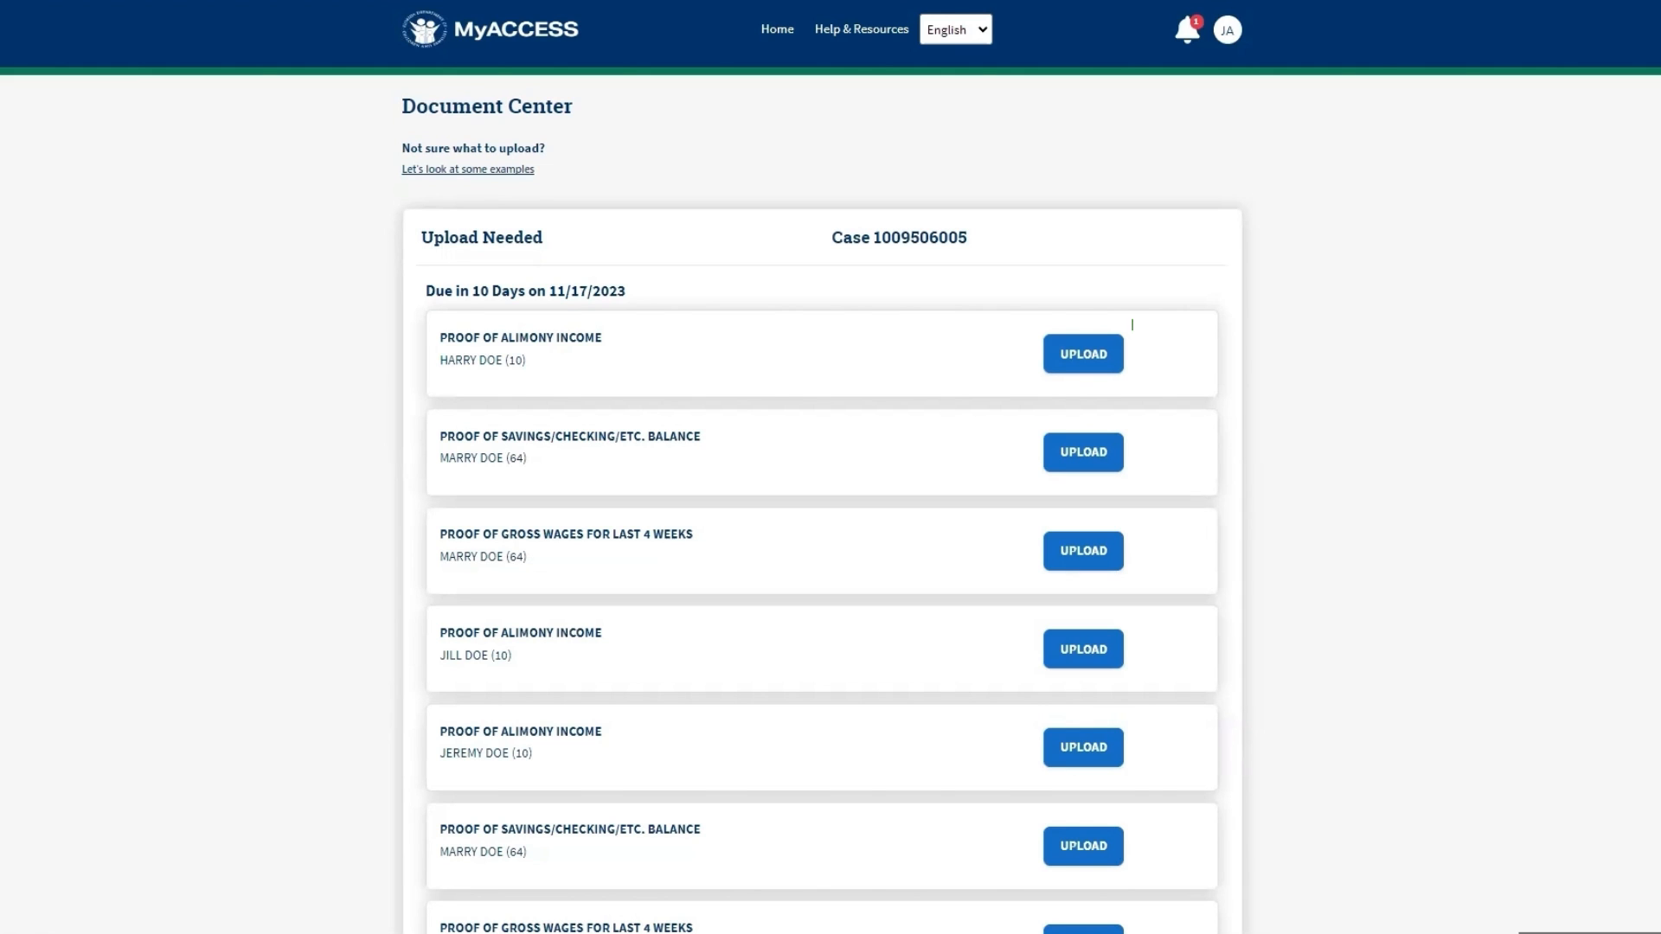
mouse_move(1304, 656)
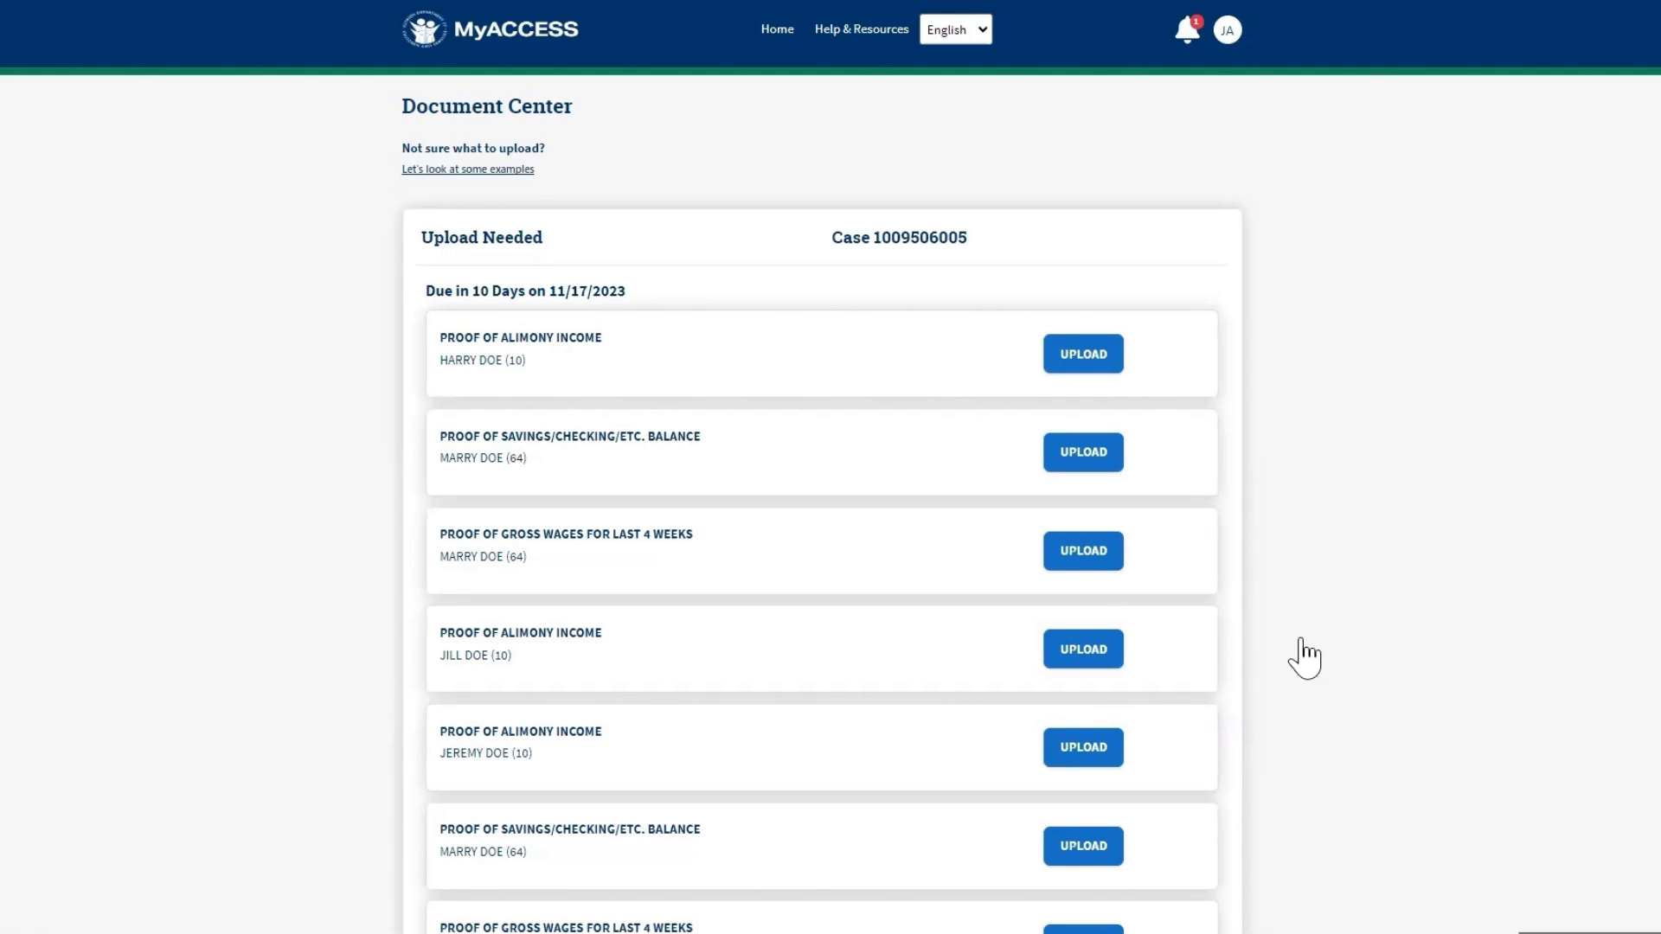
scroll(down, 3)
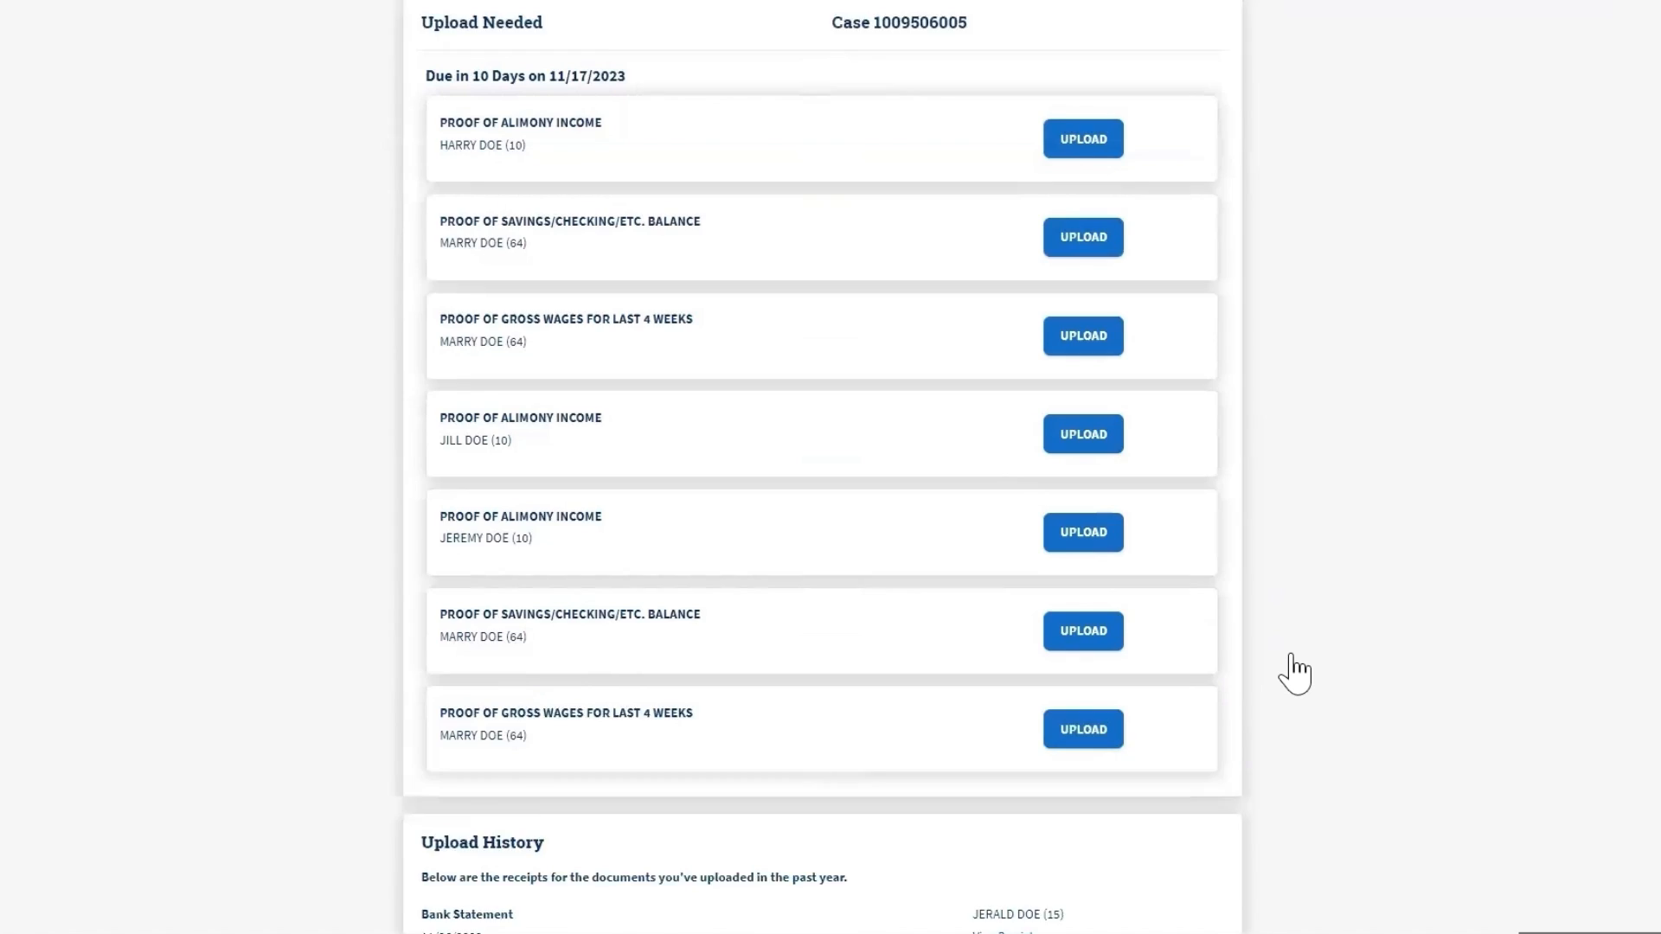
scroll(down, 3)
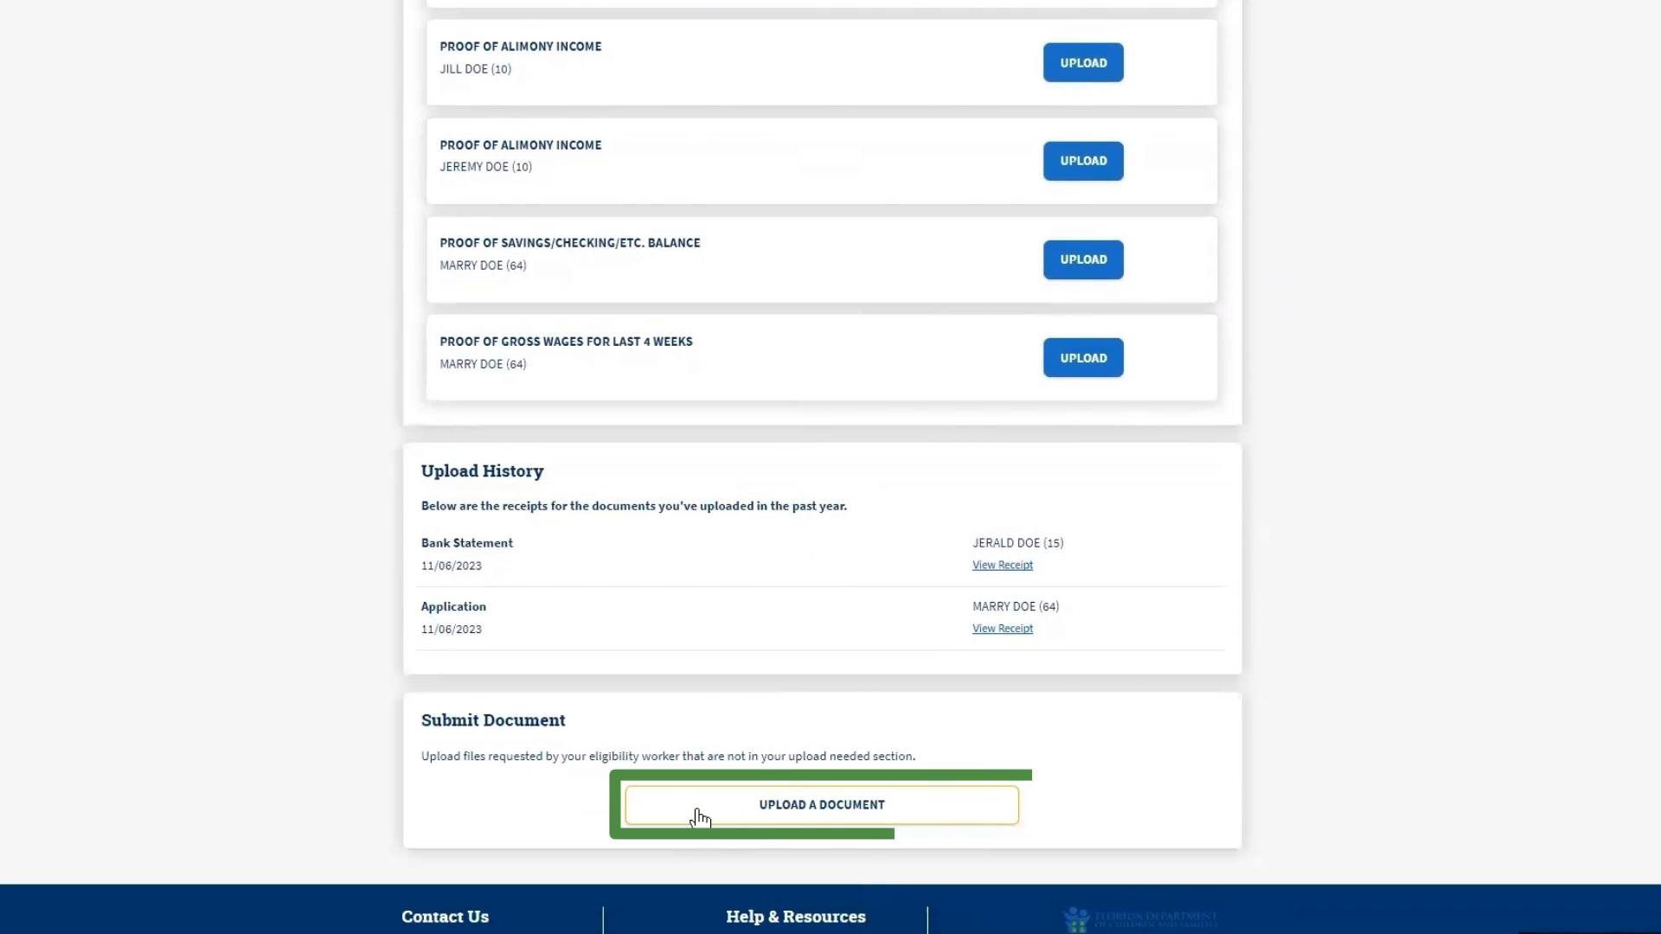
click(821, 804)
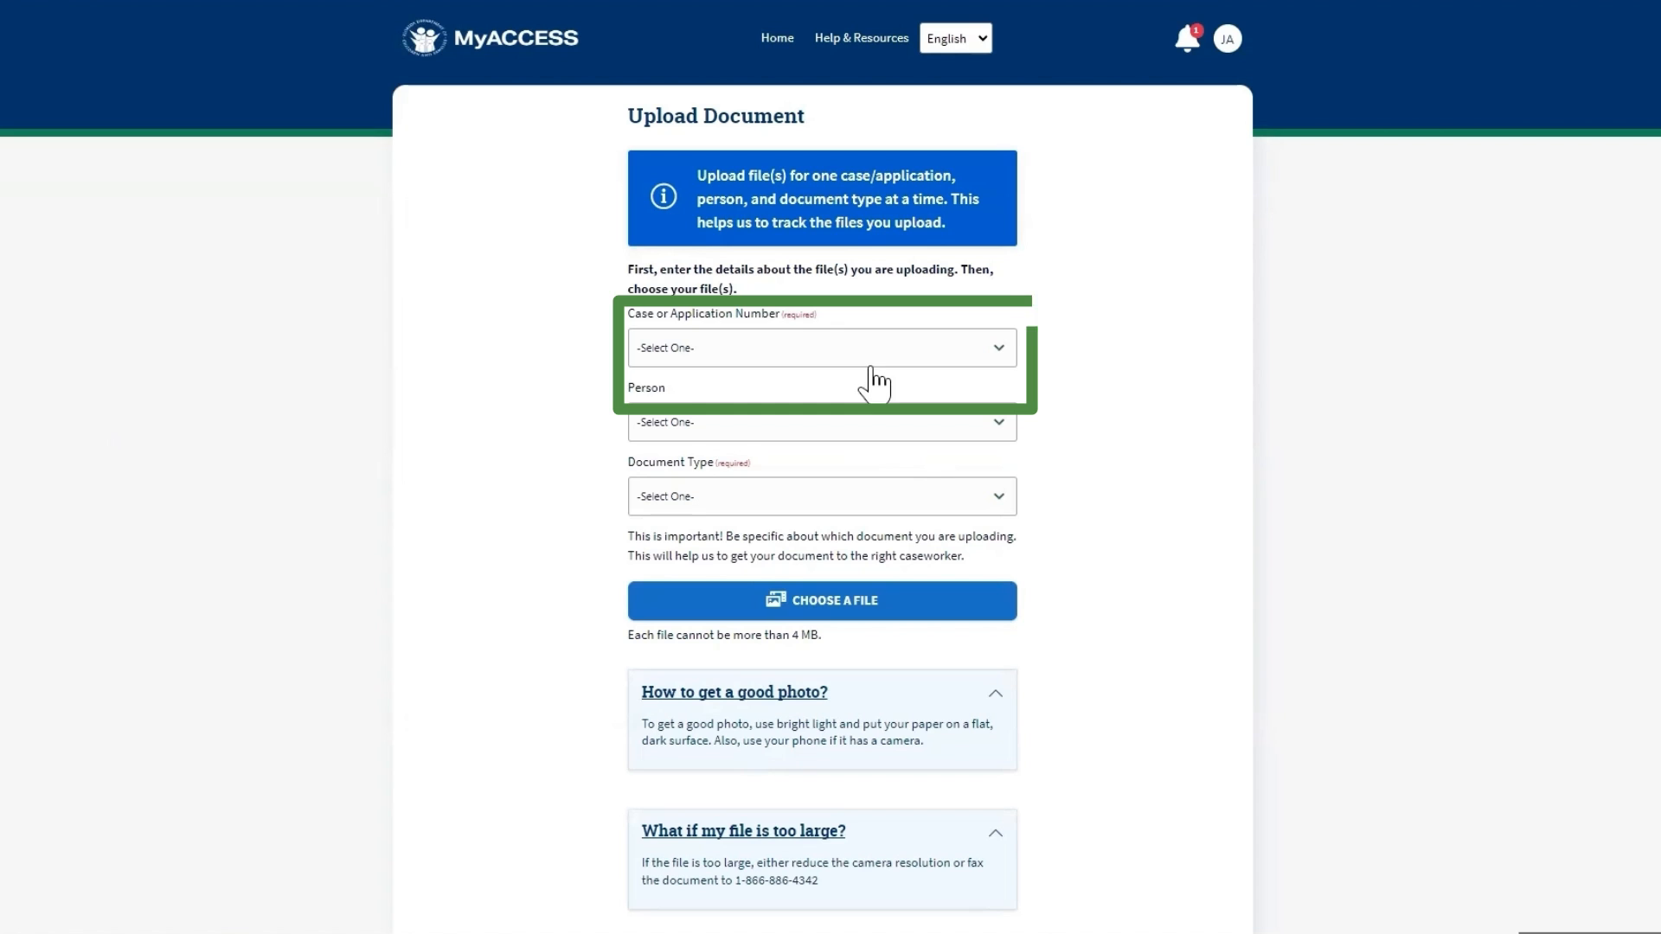
click(820, 347)
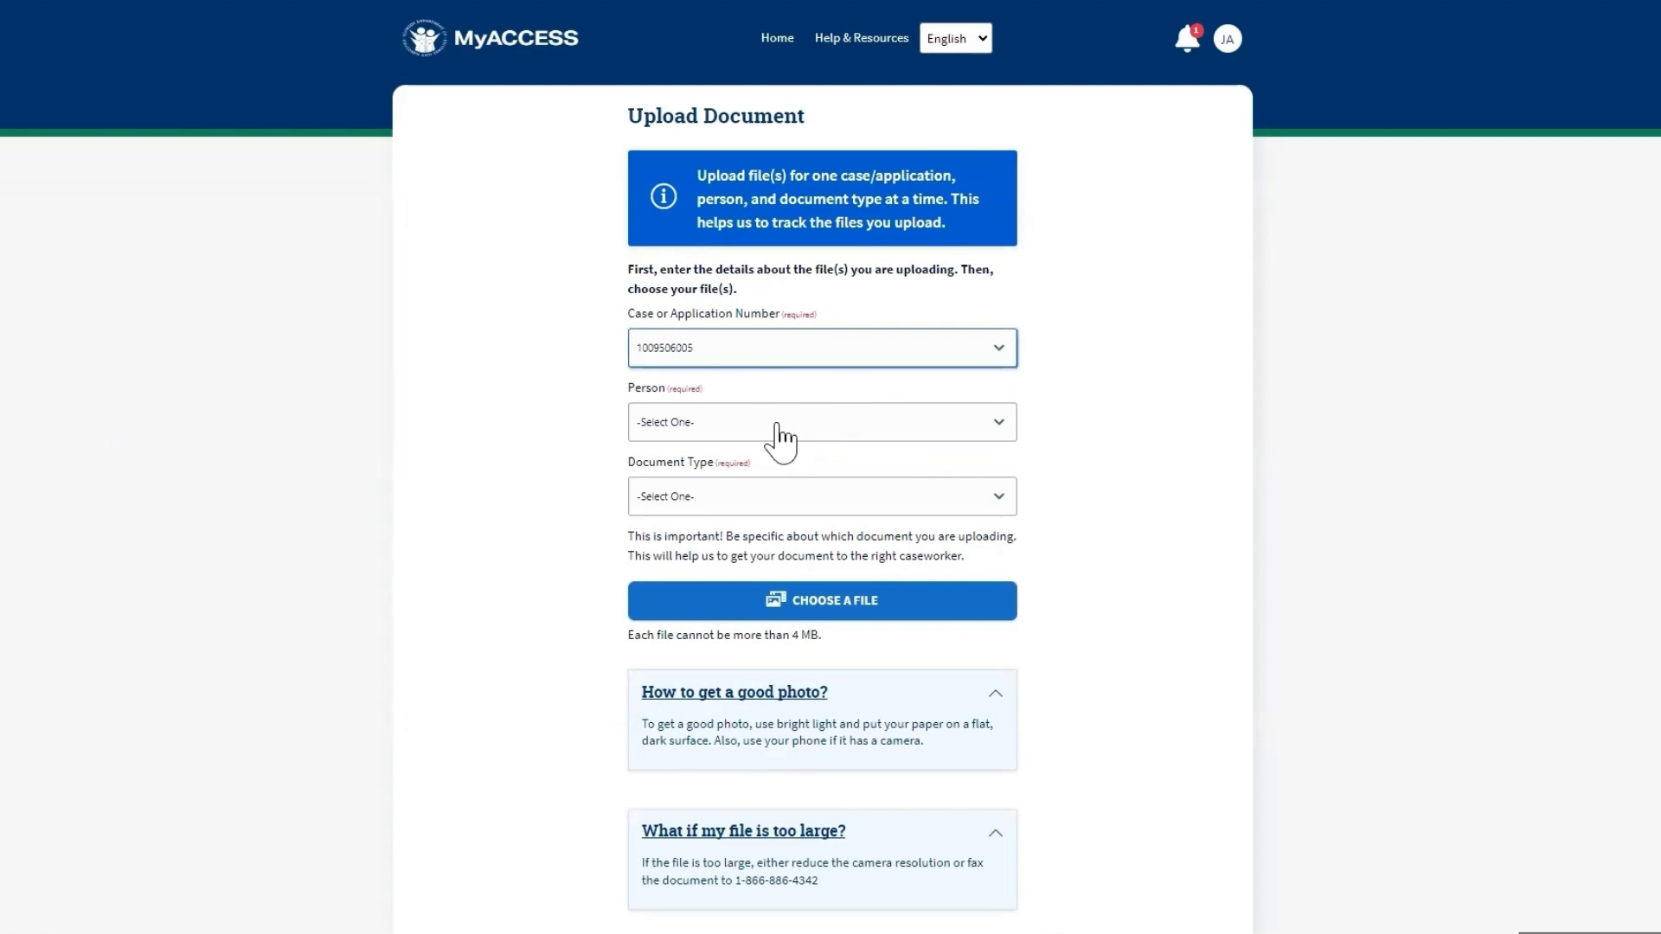
click(820, 422)
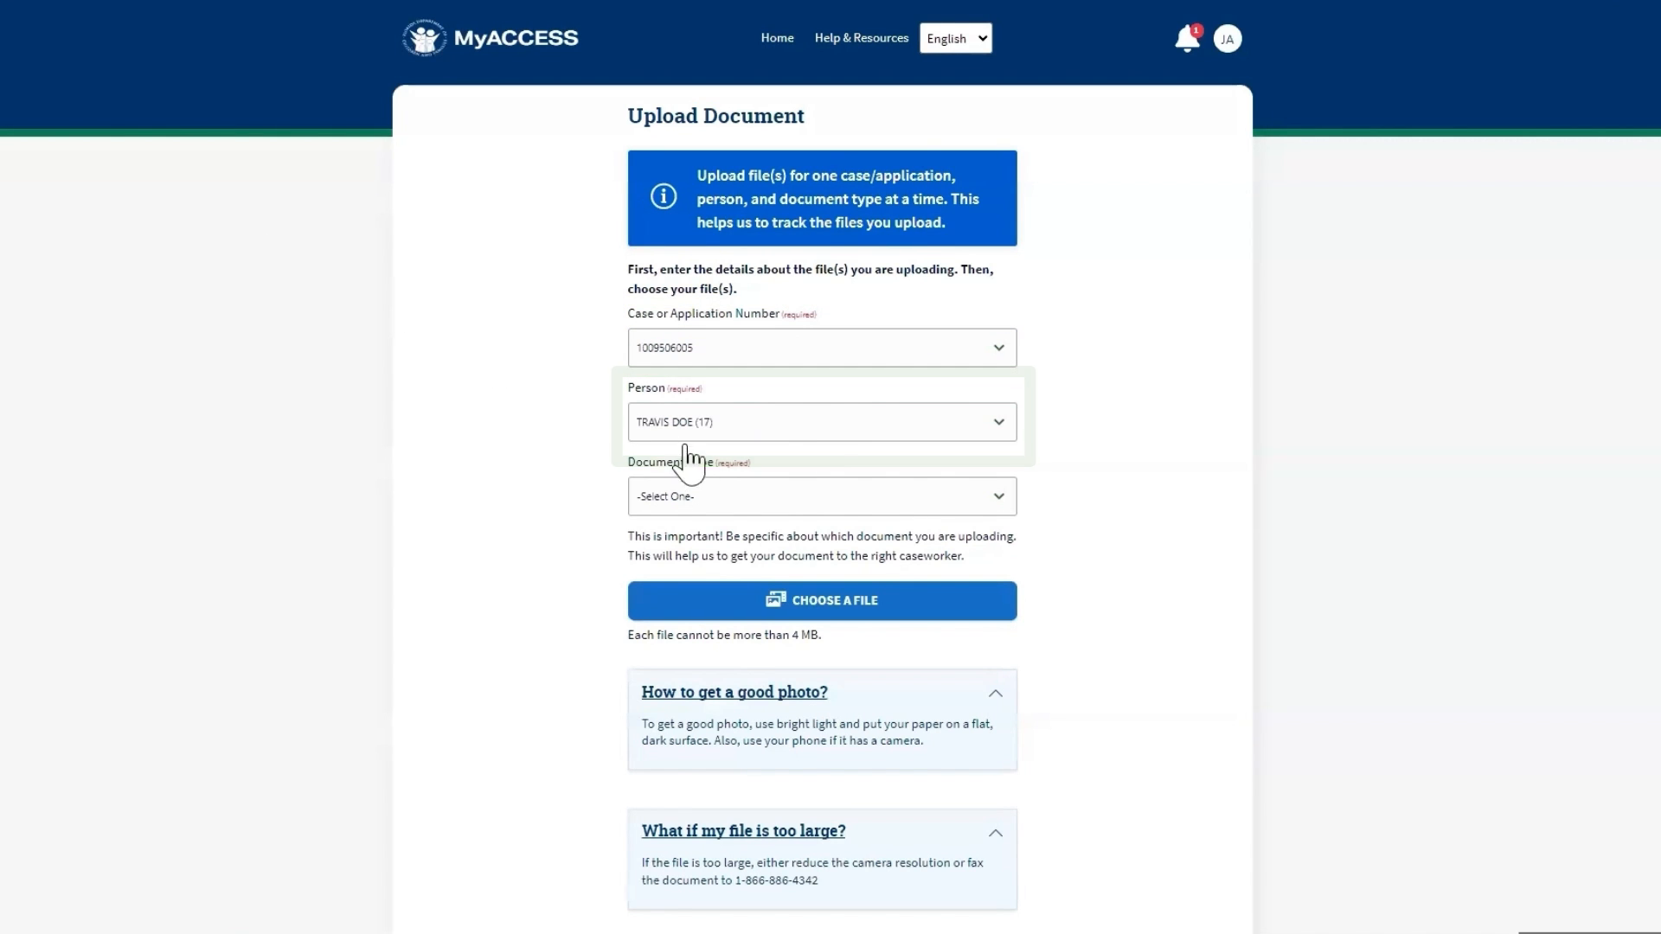
click(820, 497)
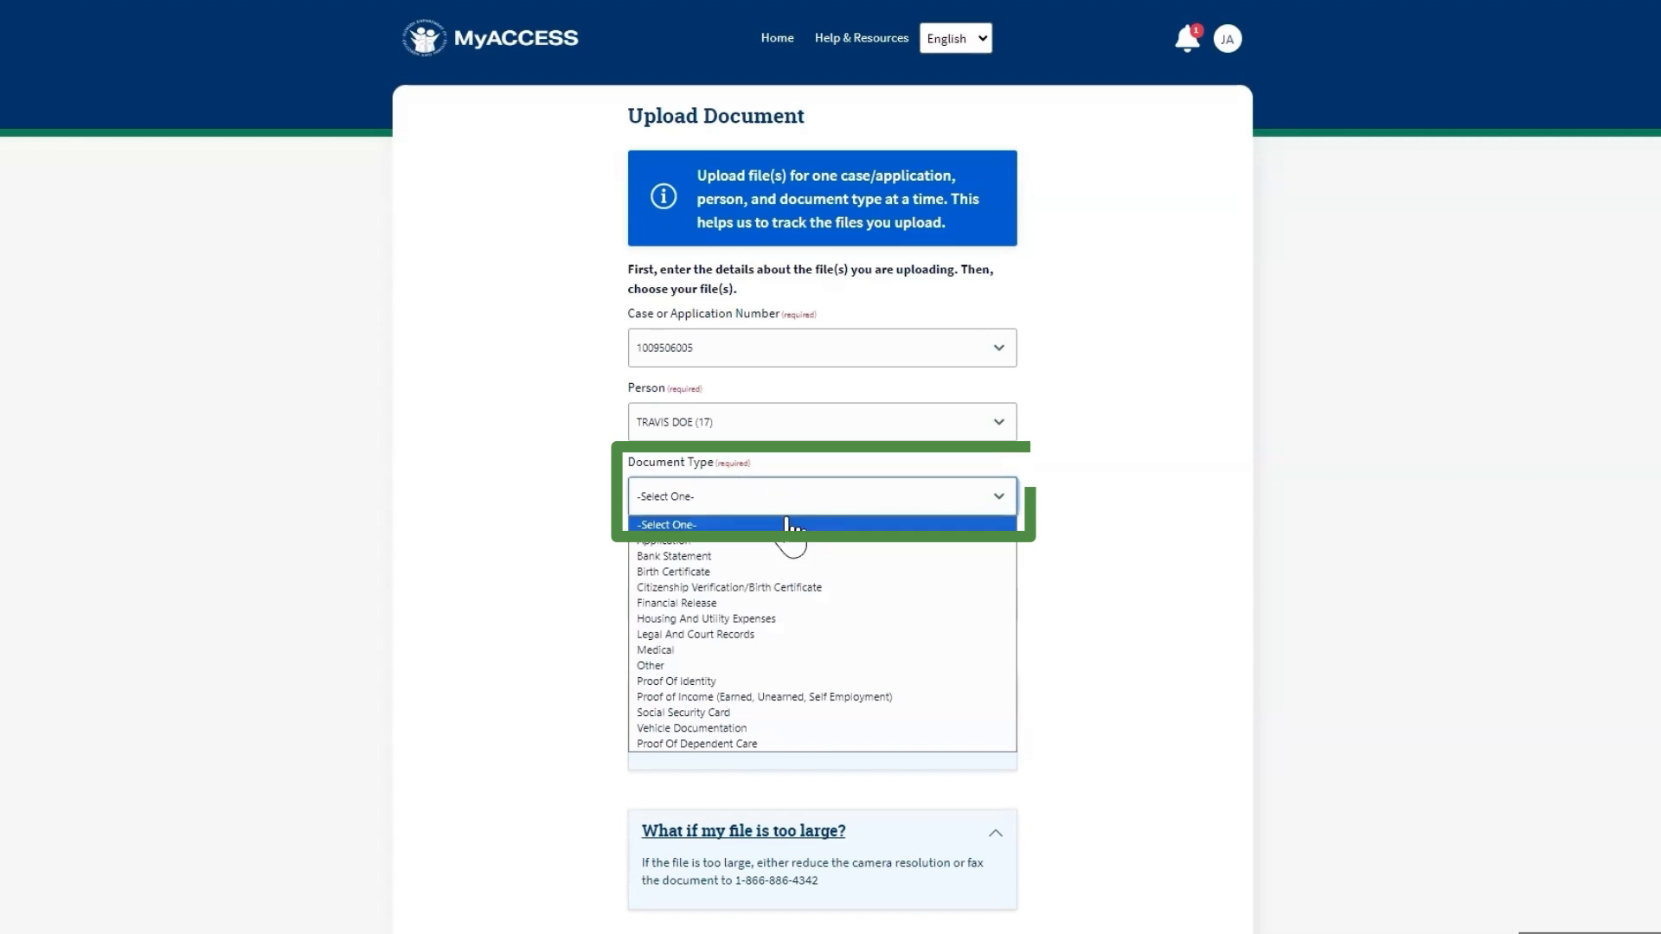
click(649, 665)
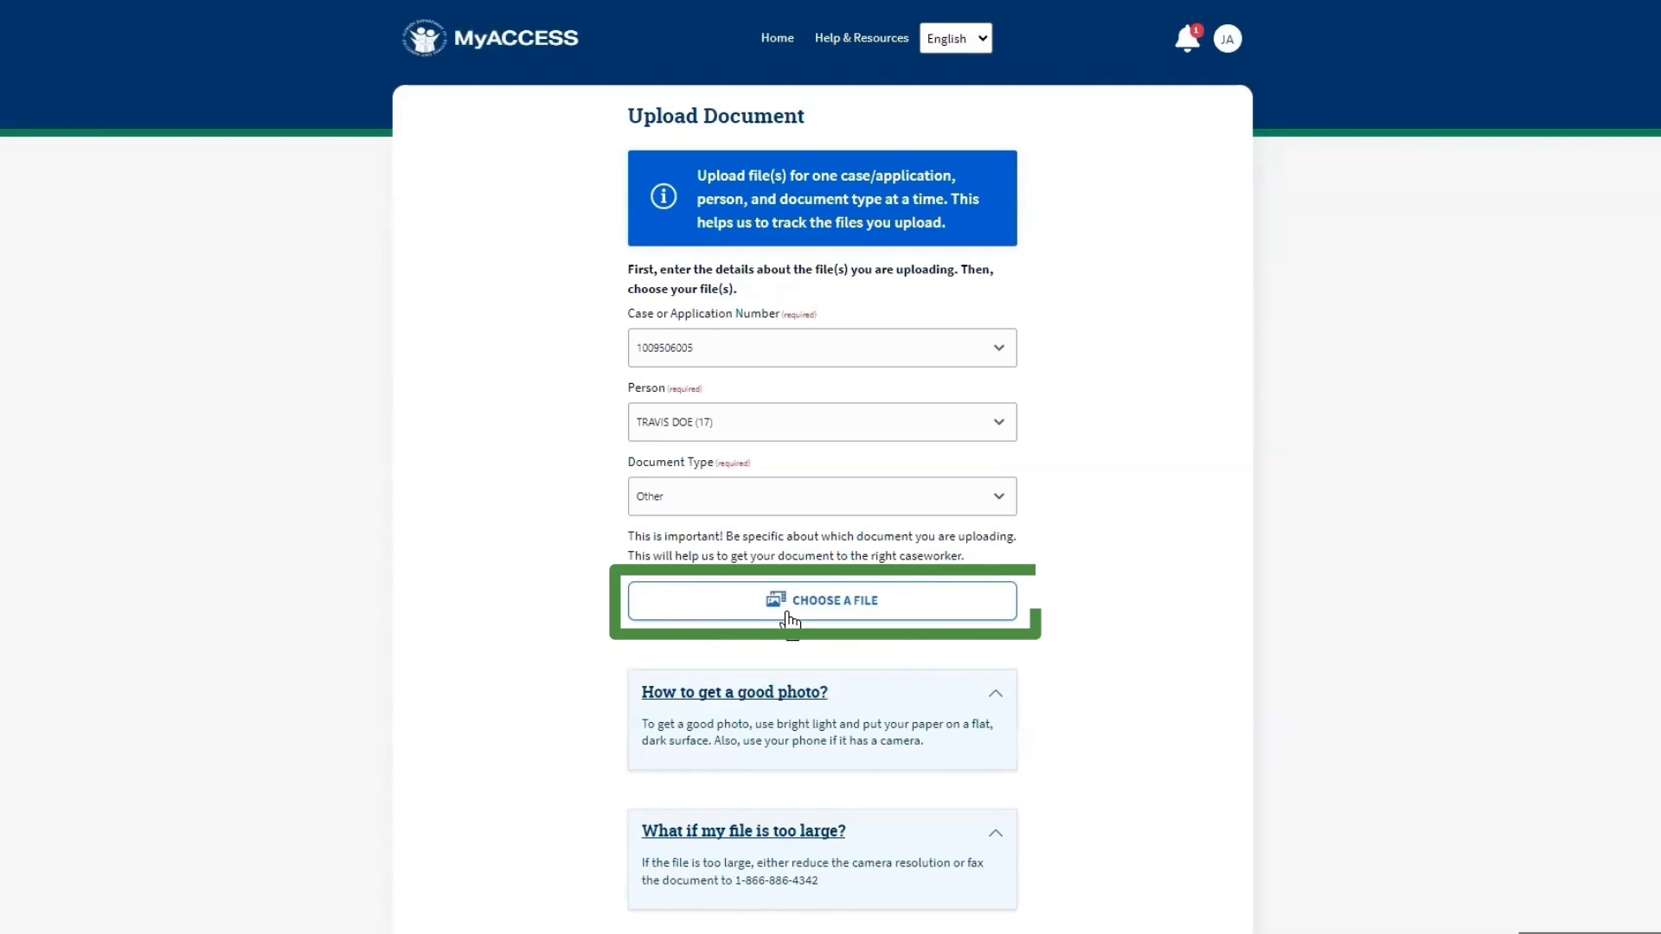
Attach test 2 report.pdf and test report.pdf so both show as ready to upload.
click(820, 601)
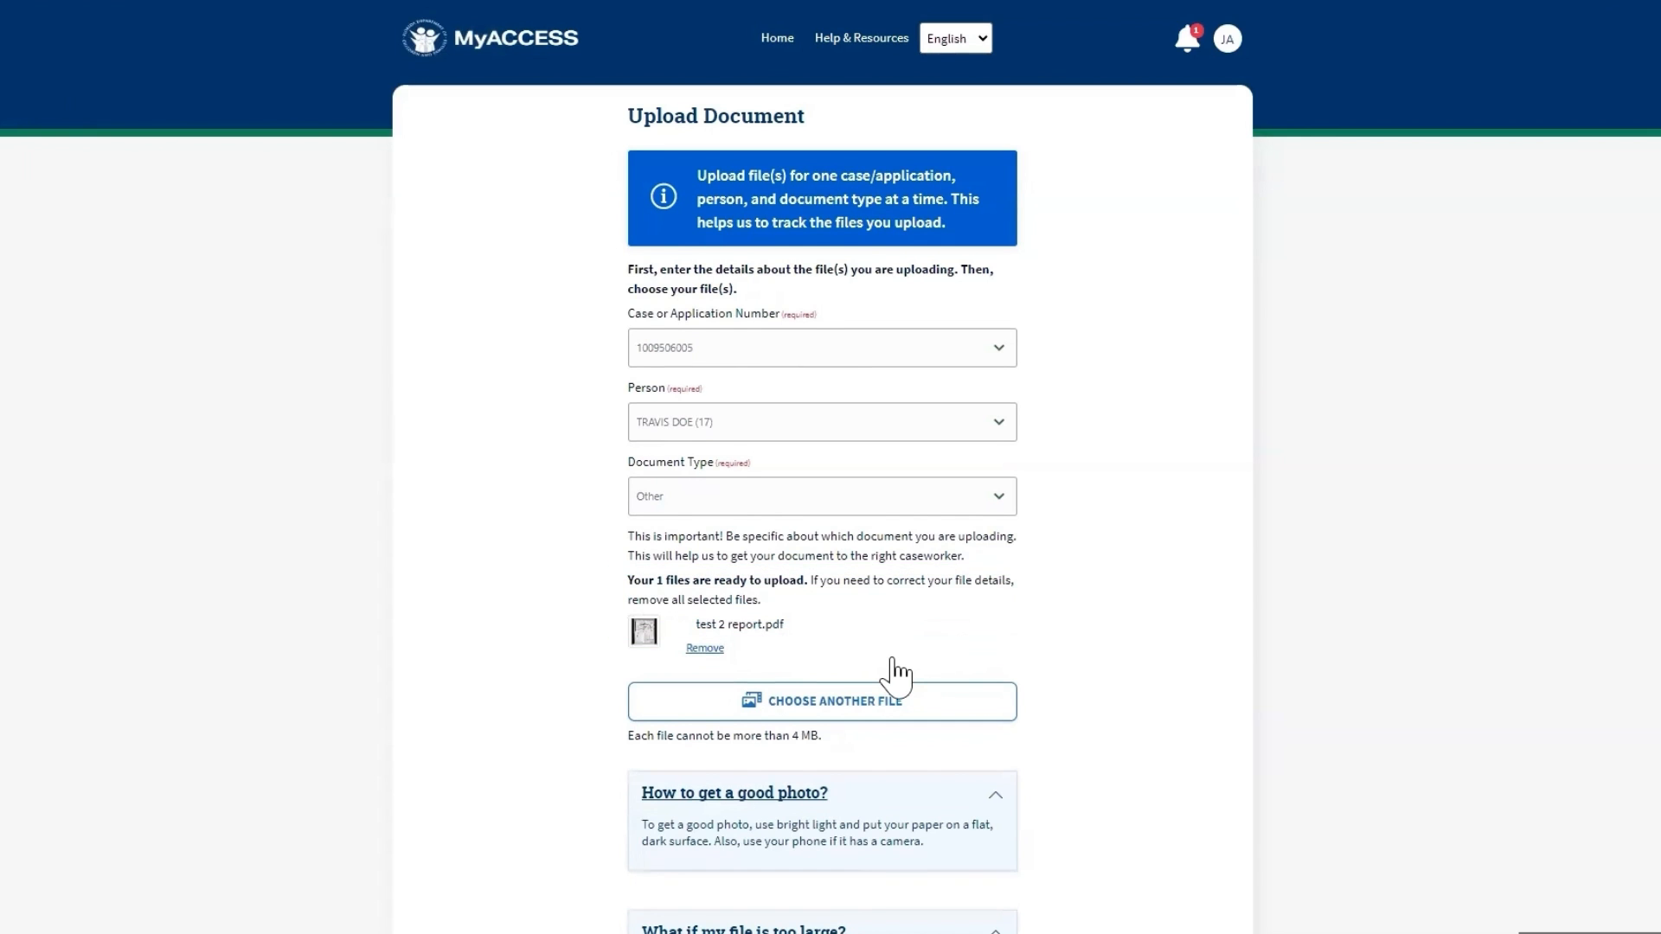
scroll(down, 3)
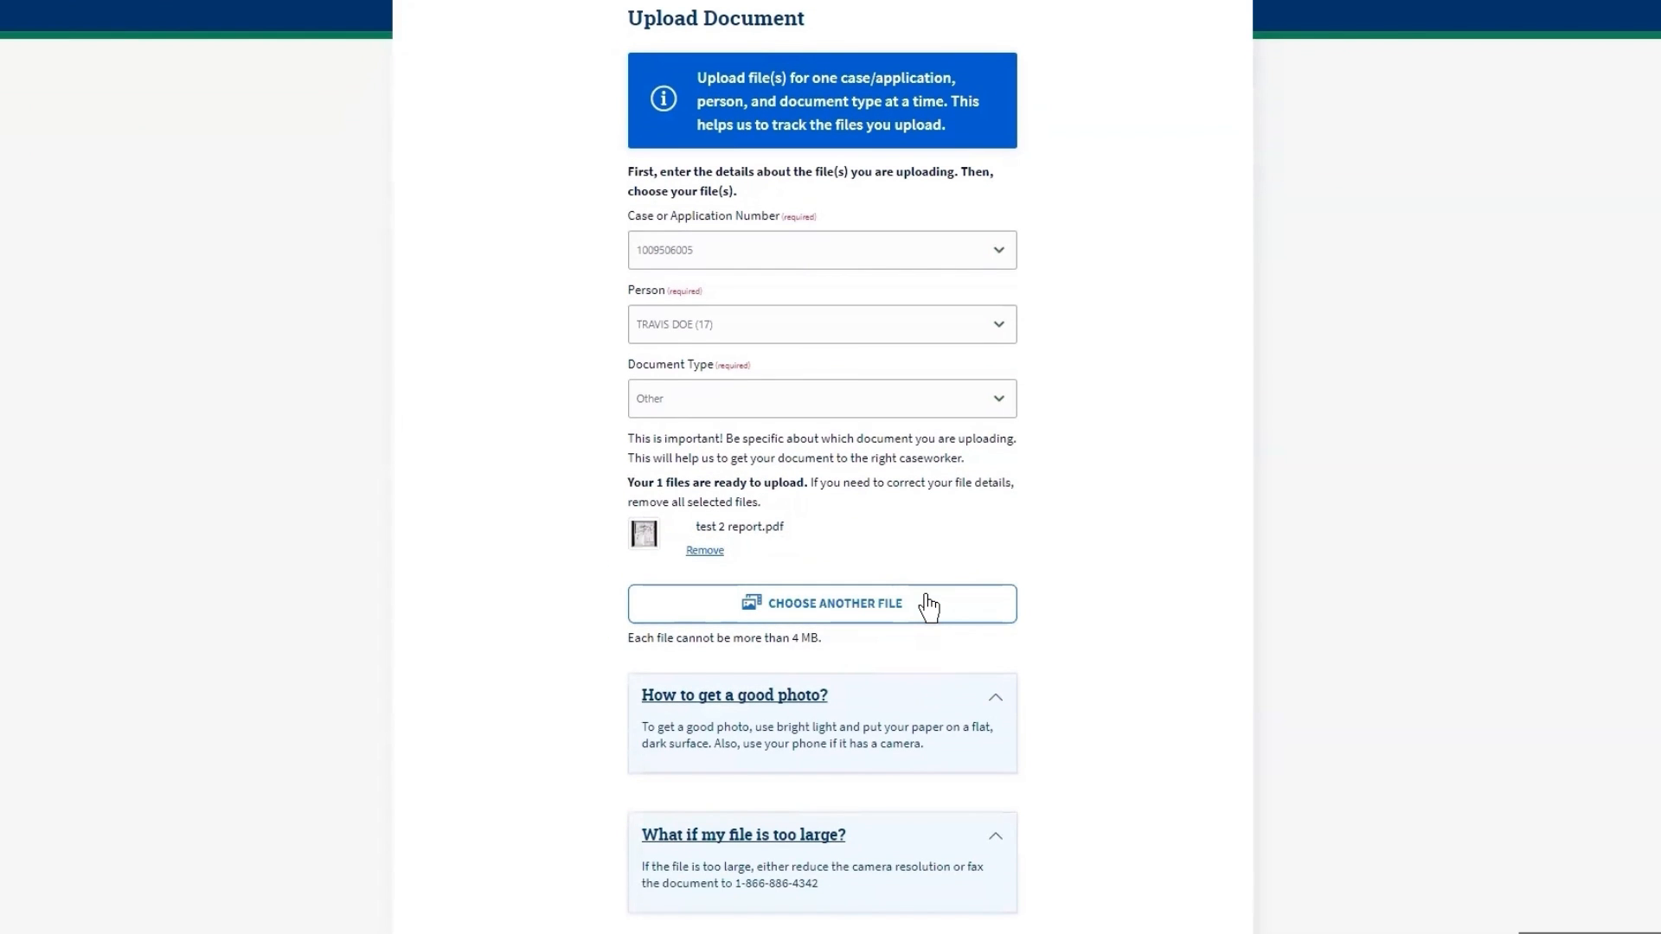
click(820, 603)
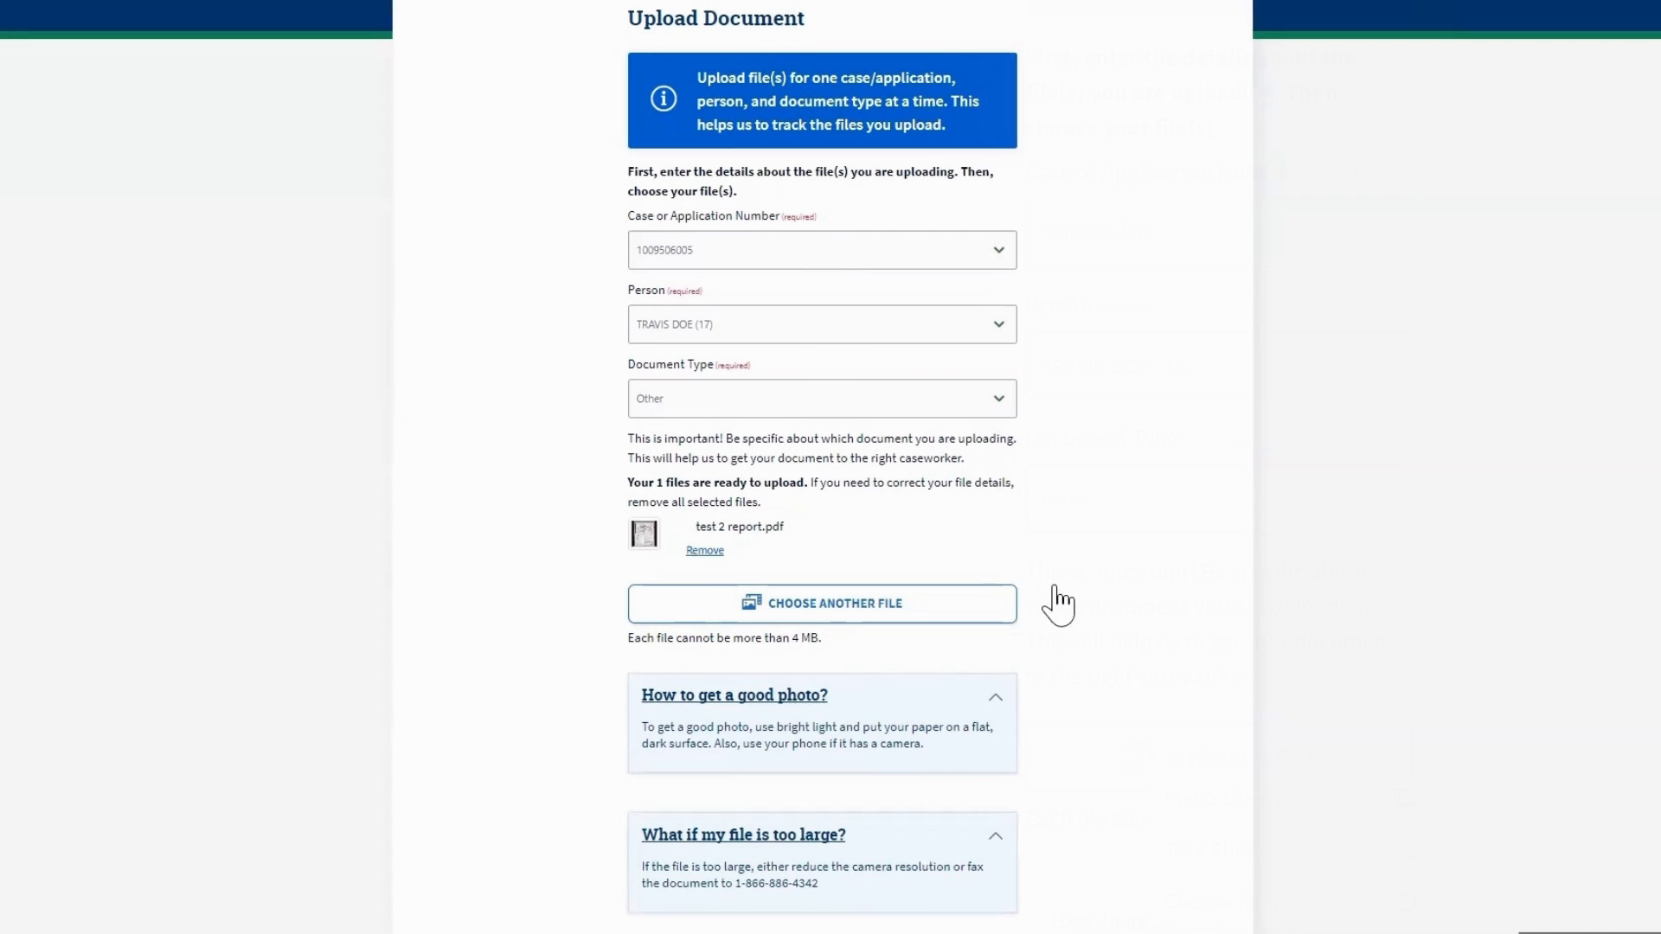
click(820, 602)
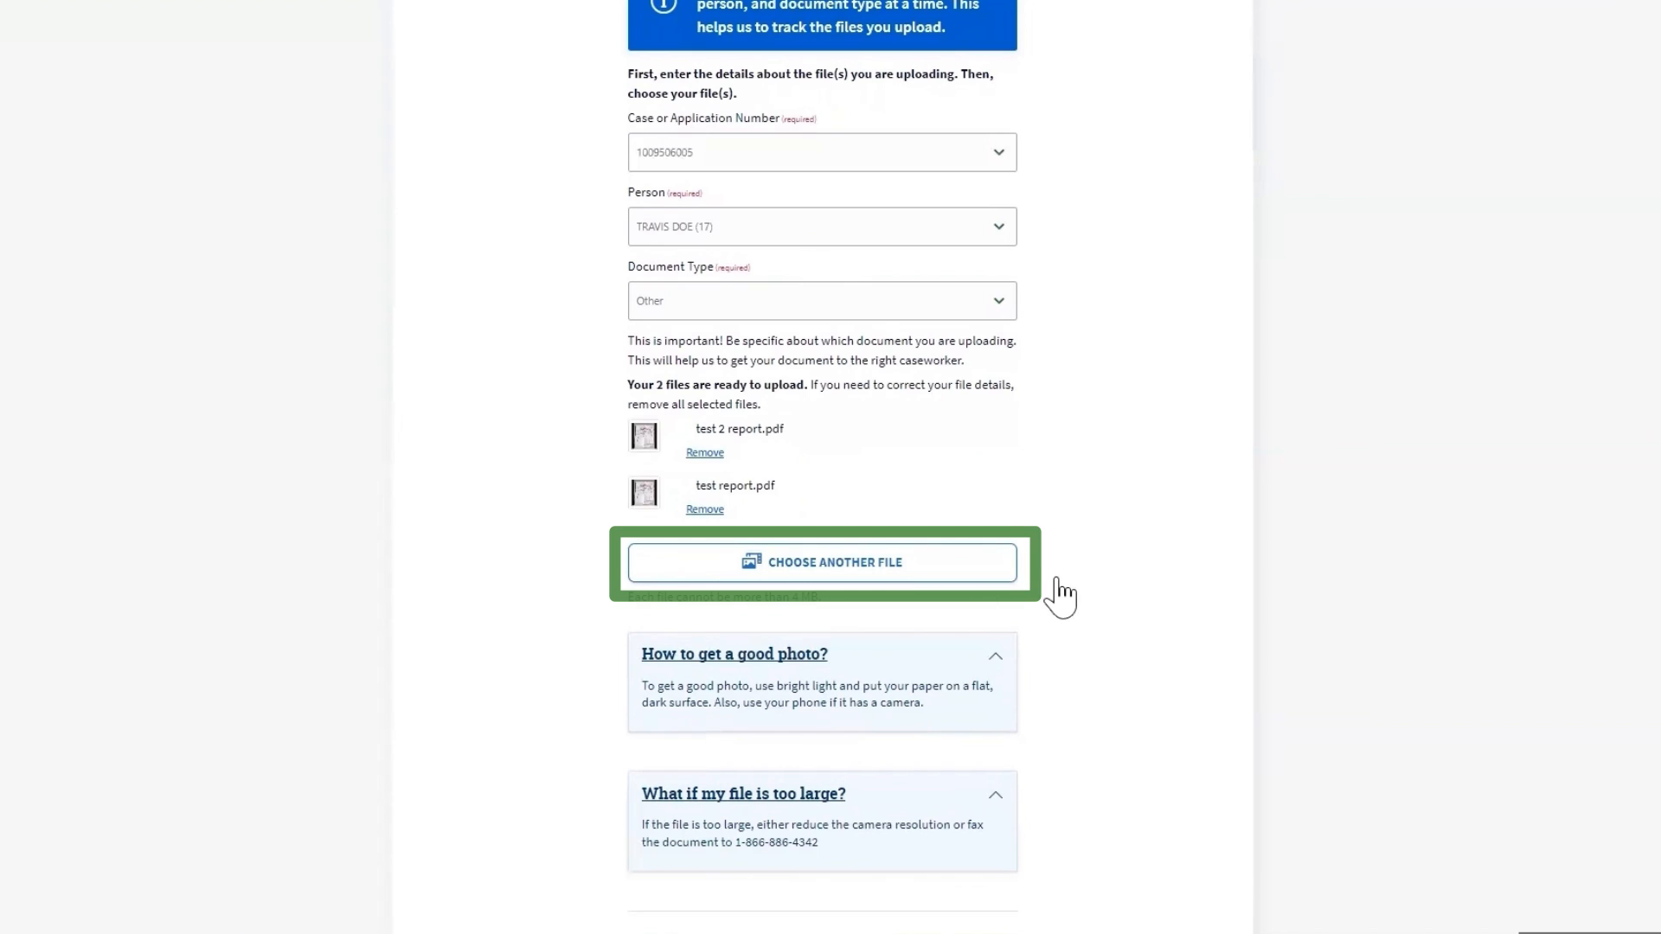
mouse_move(1059, 594)
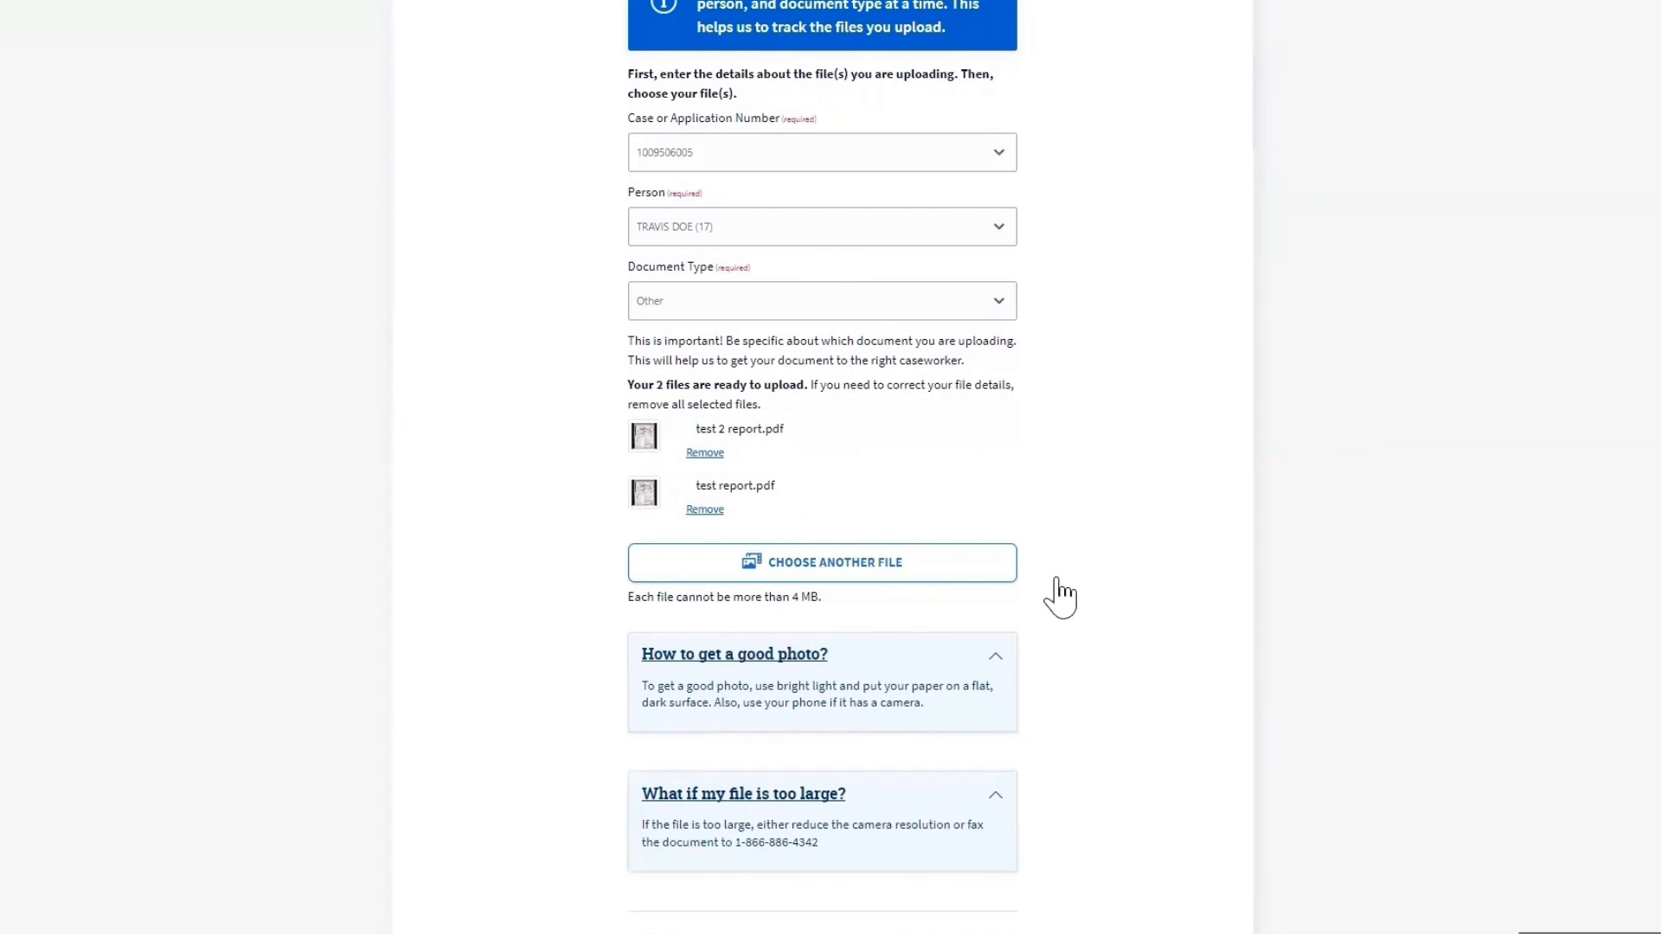
scroll(down, 3)
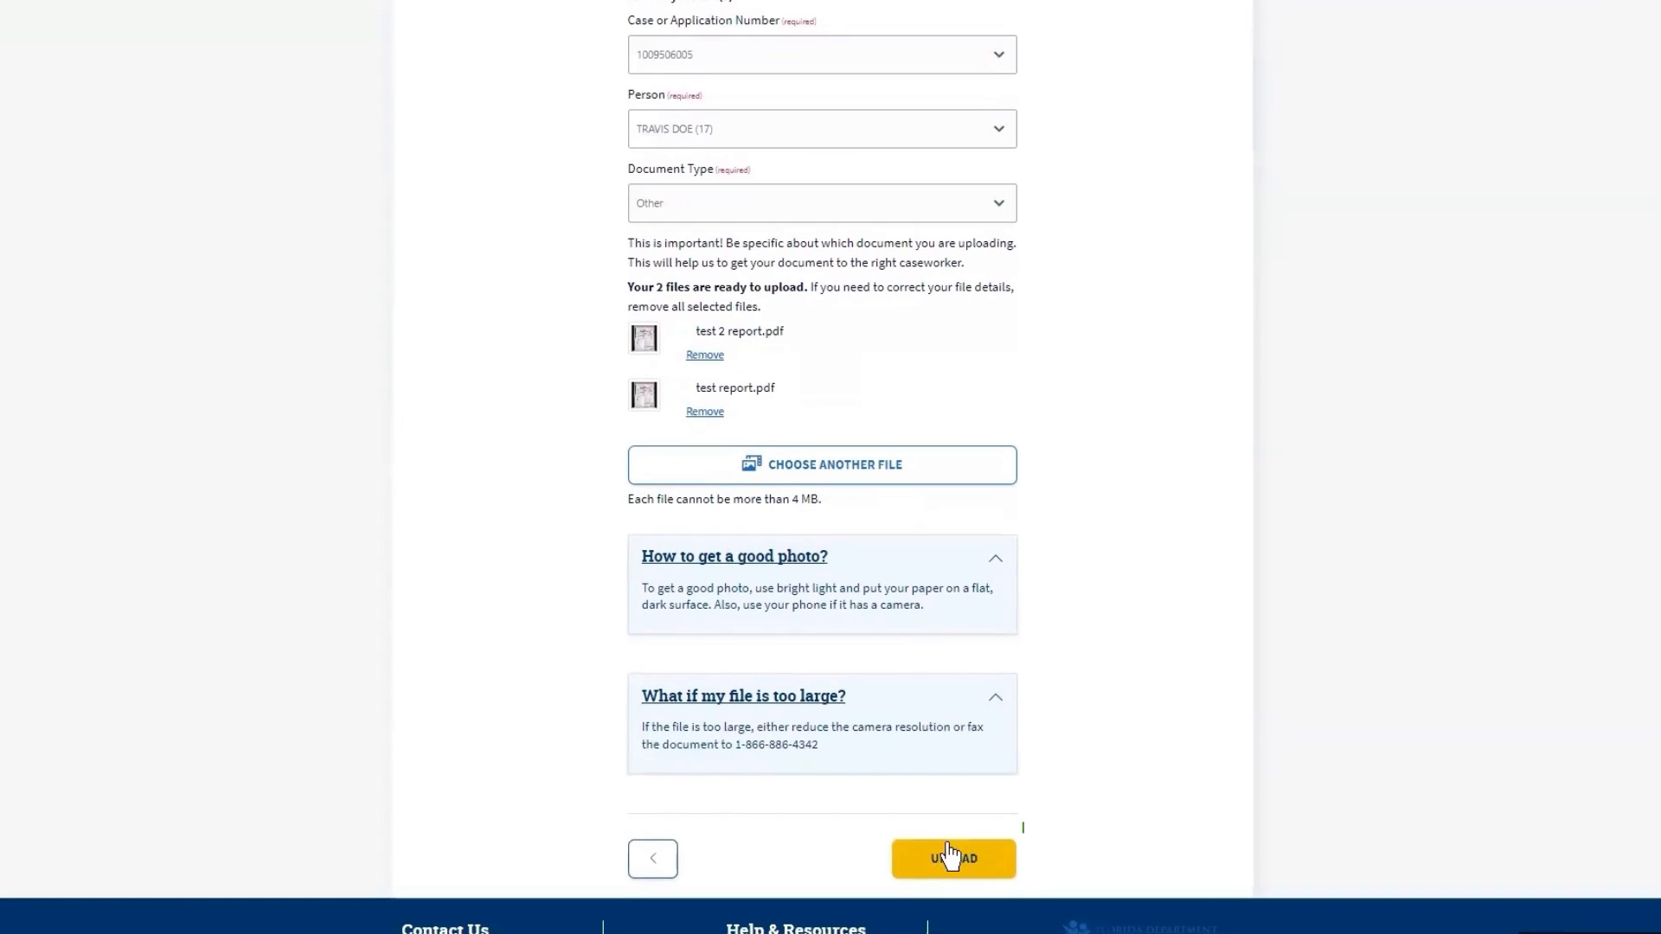
Upload the two attached PDFs and get the 'Your file(s) were uploaded!' receipt.
click(950, 858)
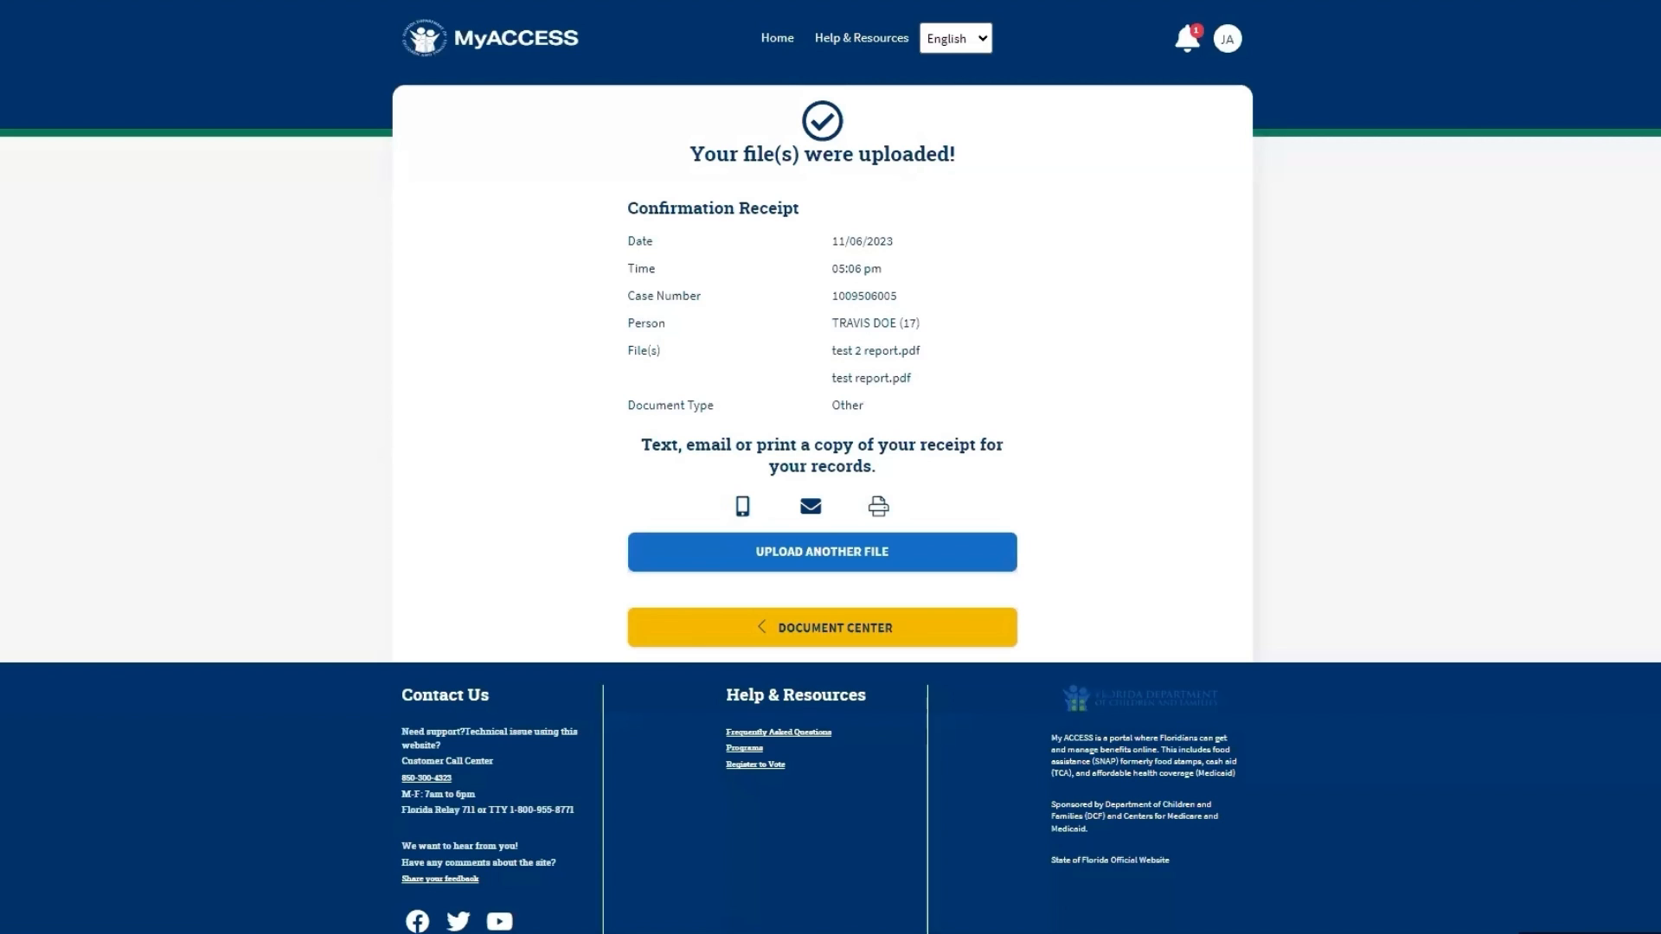
mouse_move(1055, 436)
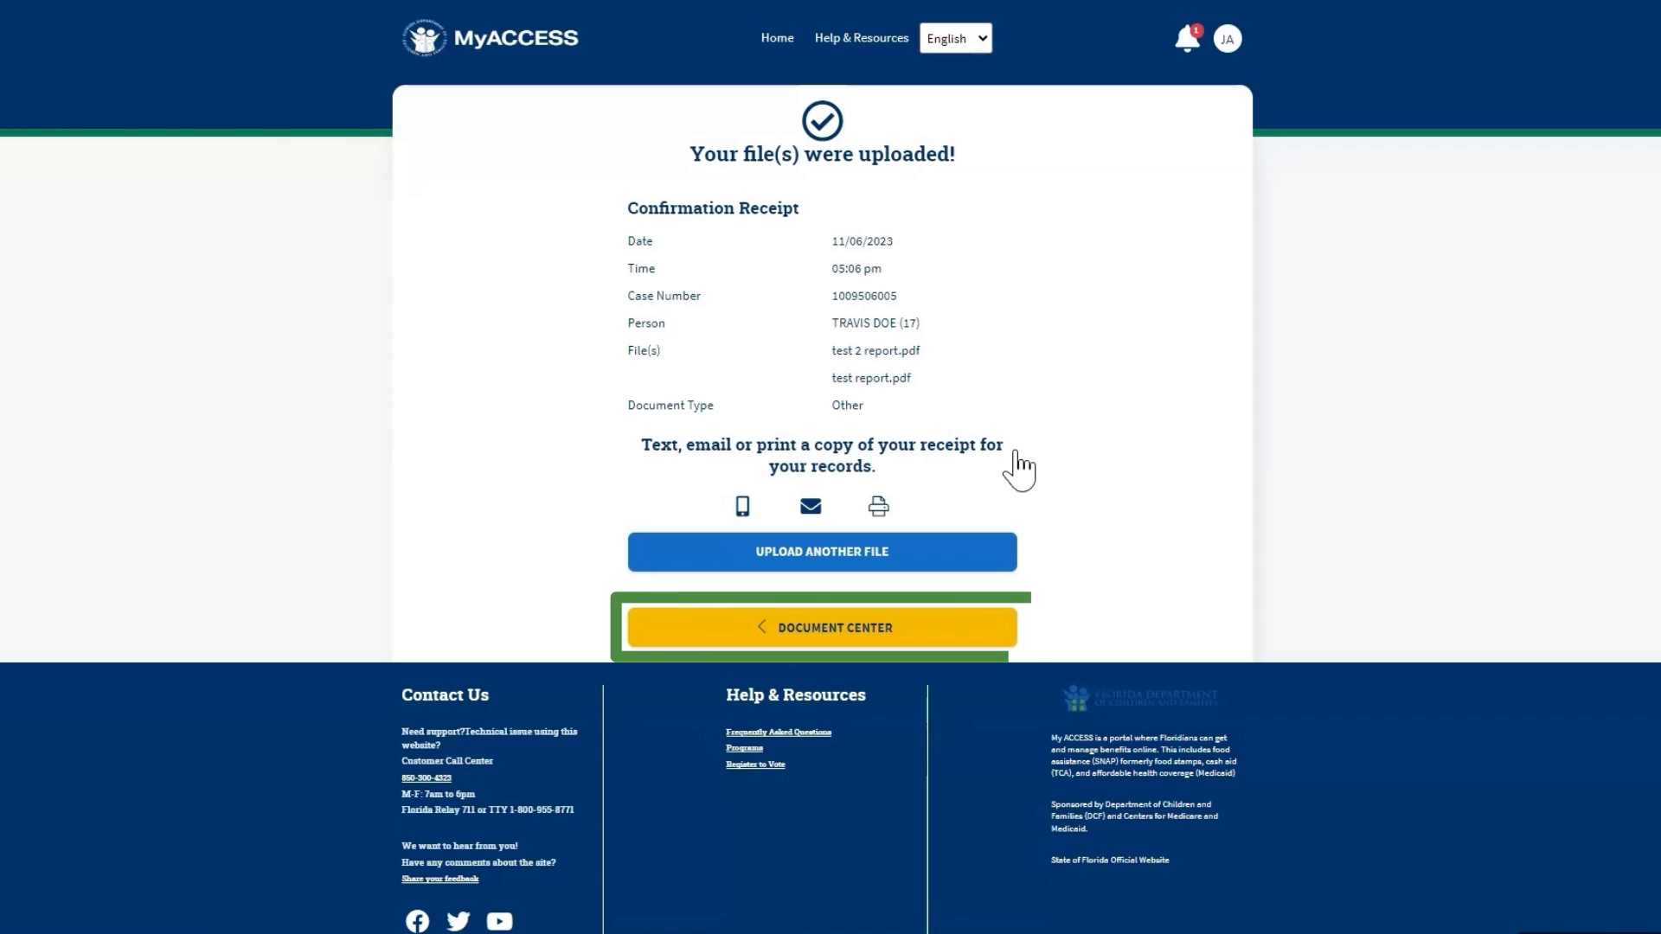
Return to the Document Center and view Upload History showing the new Other receipt dated 11/06/2023.
click(821, 627)
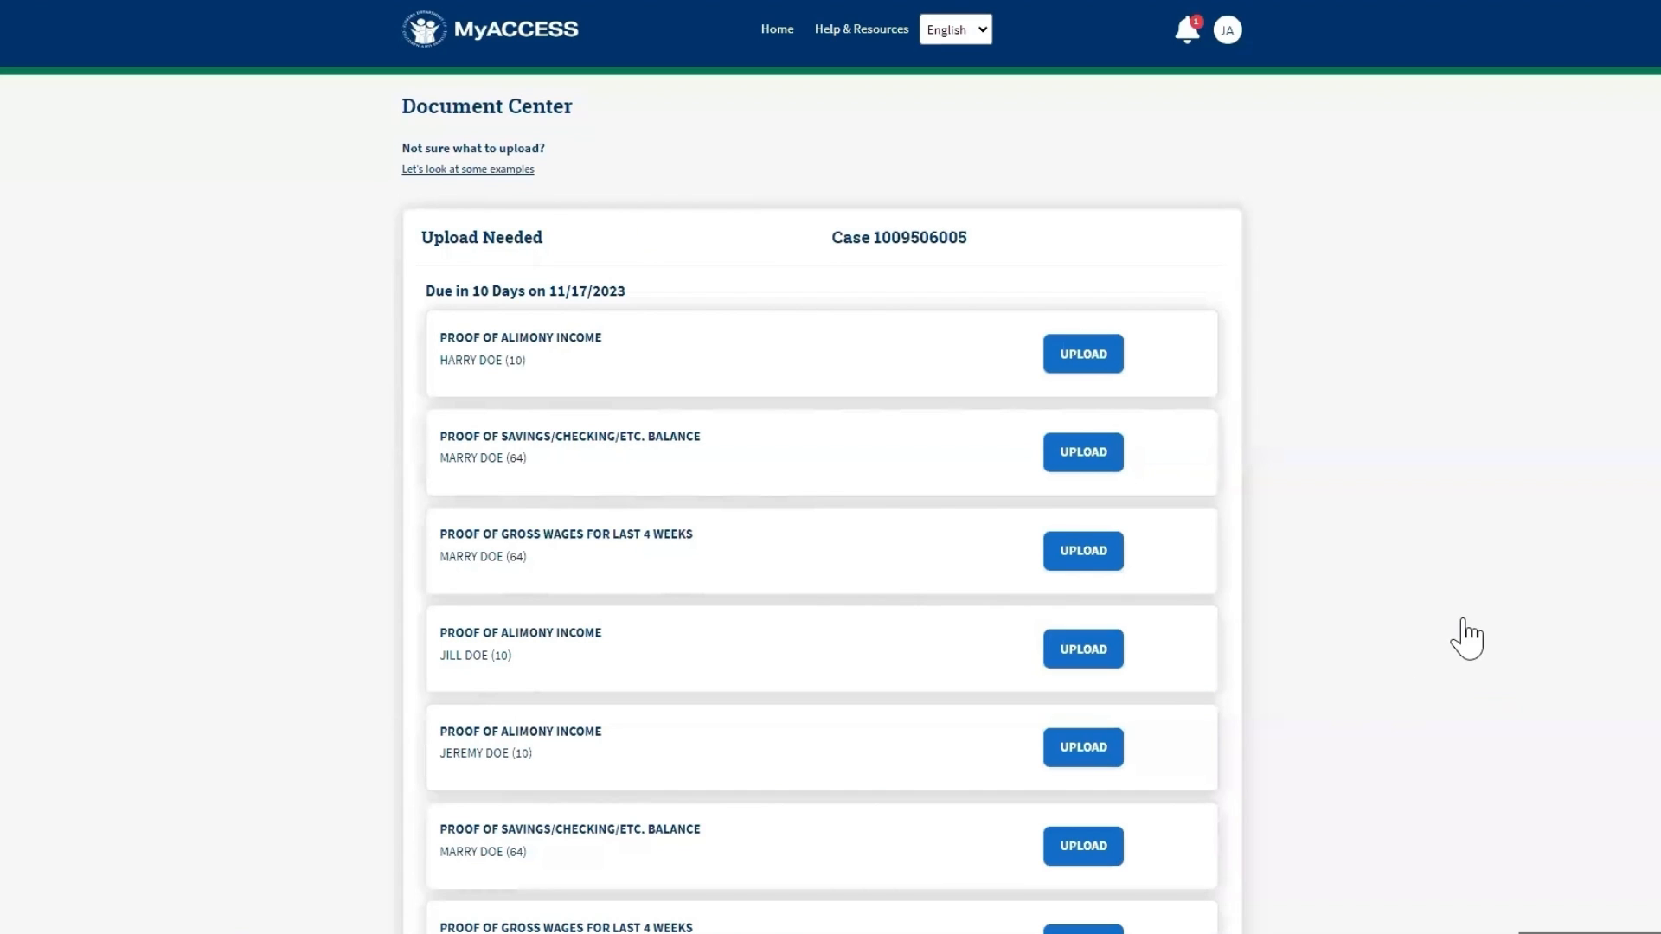
scroll(down, 3)
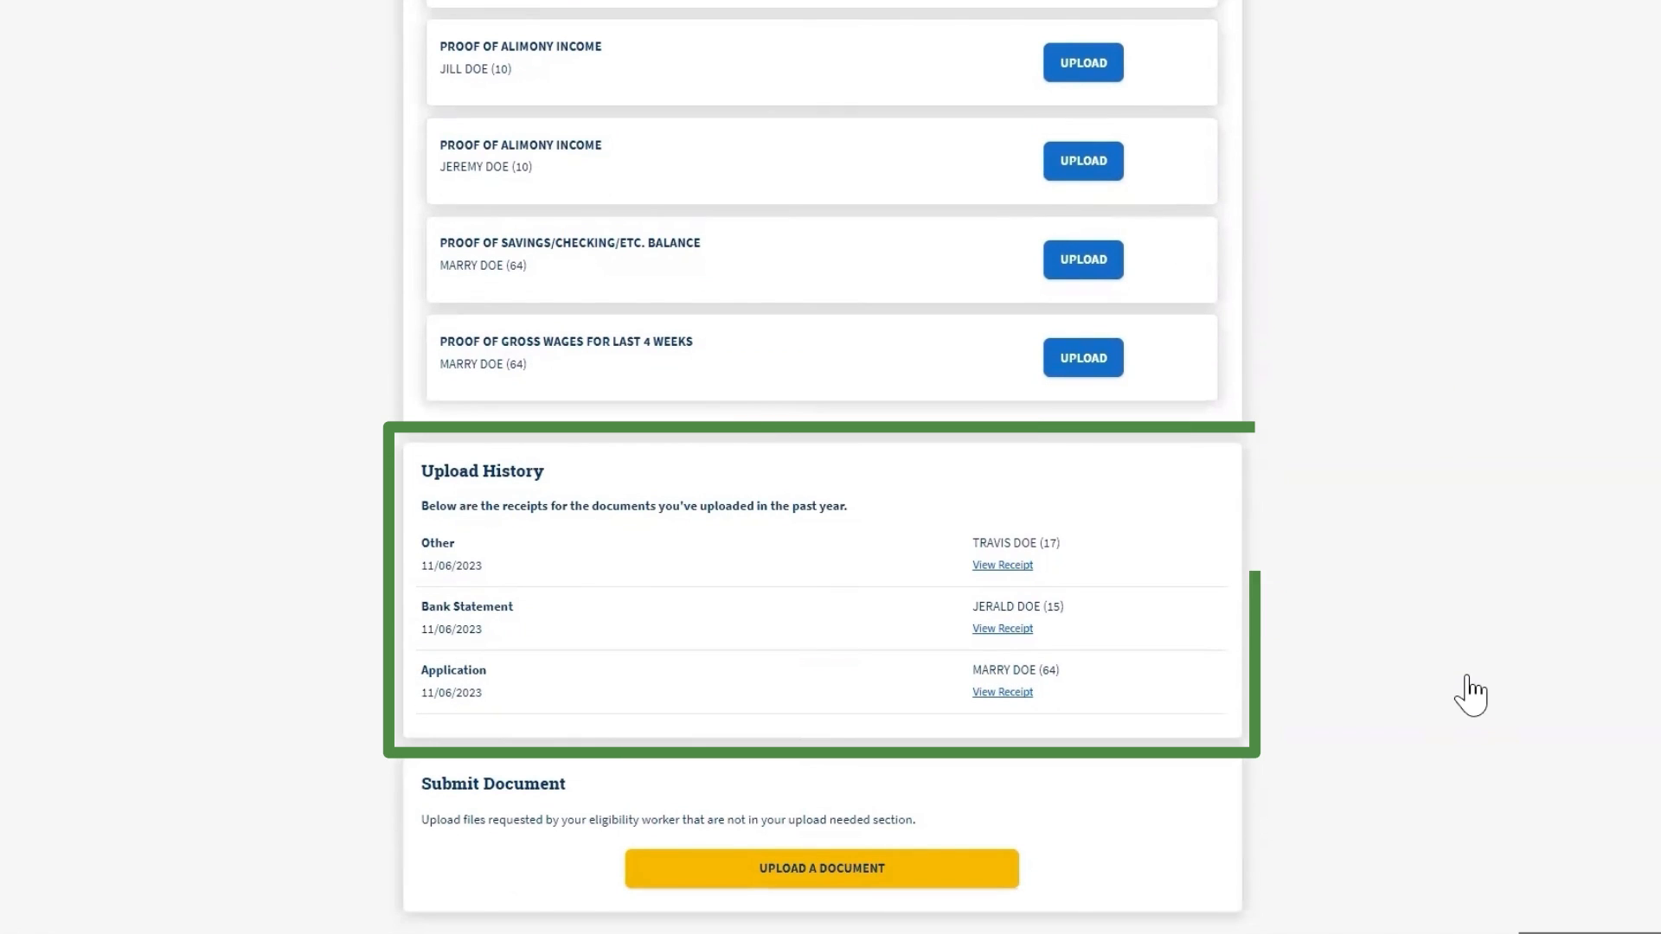
mouse_move(1424, 685)
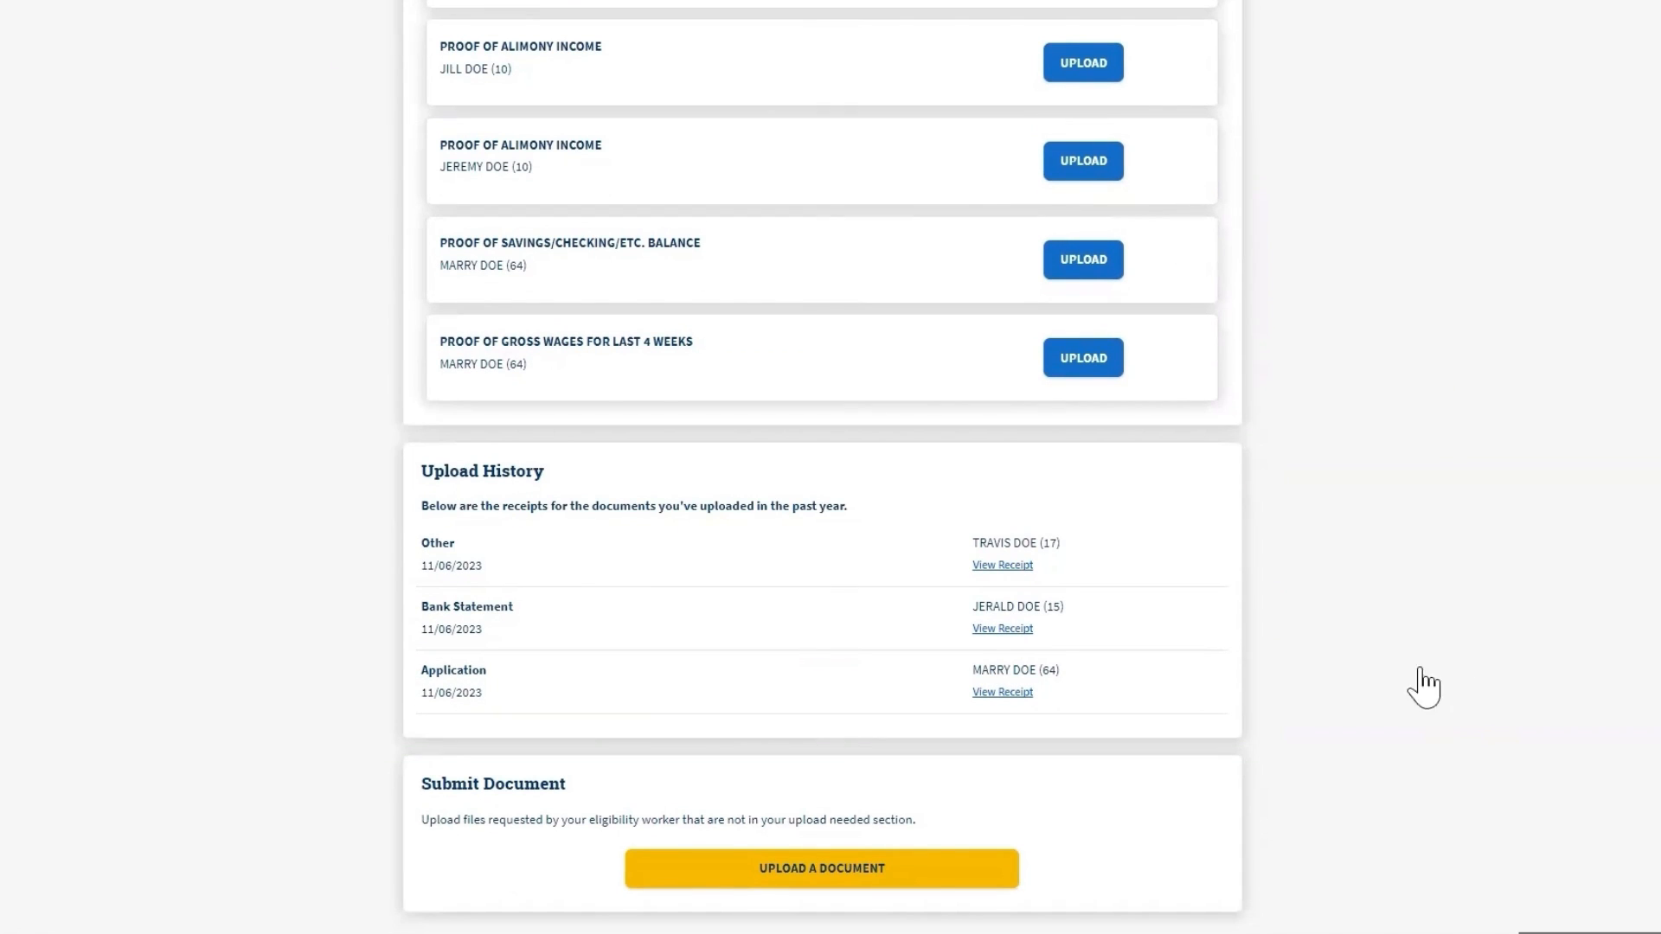
mouse_move(1275, 678)
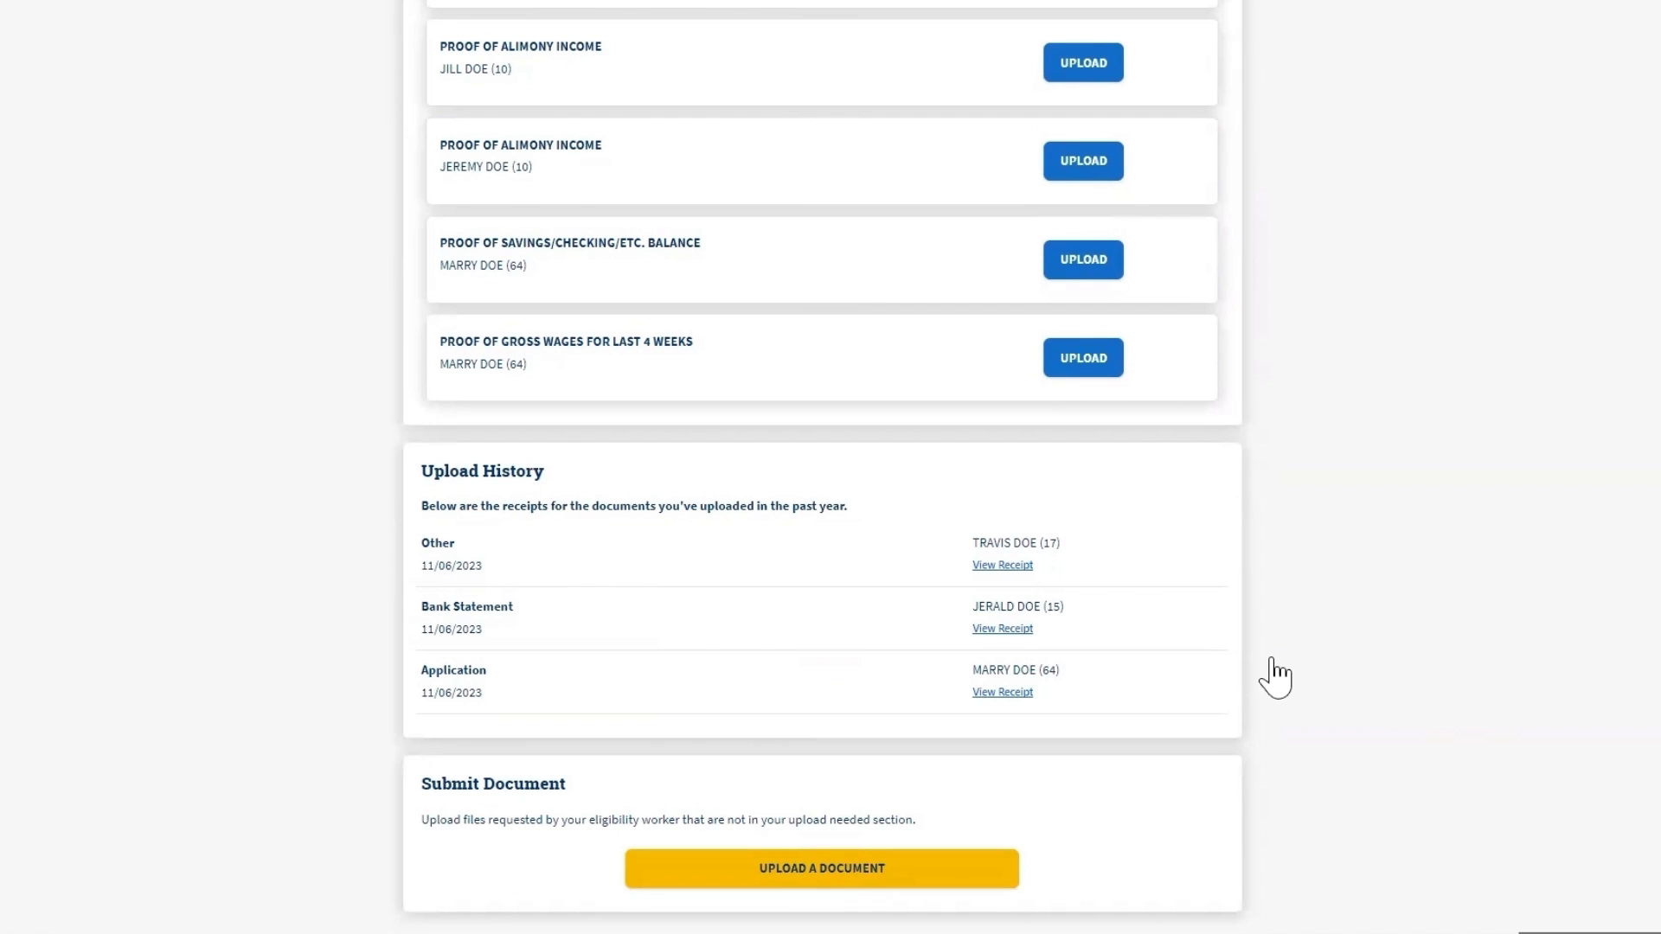
mouse_move(169, 542)
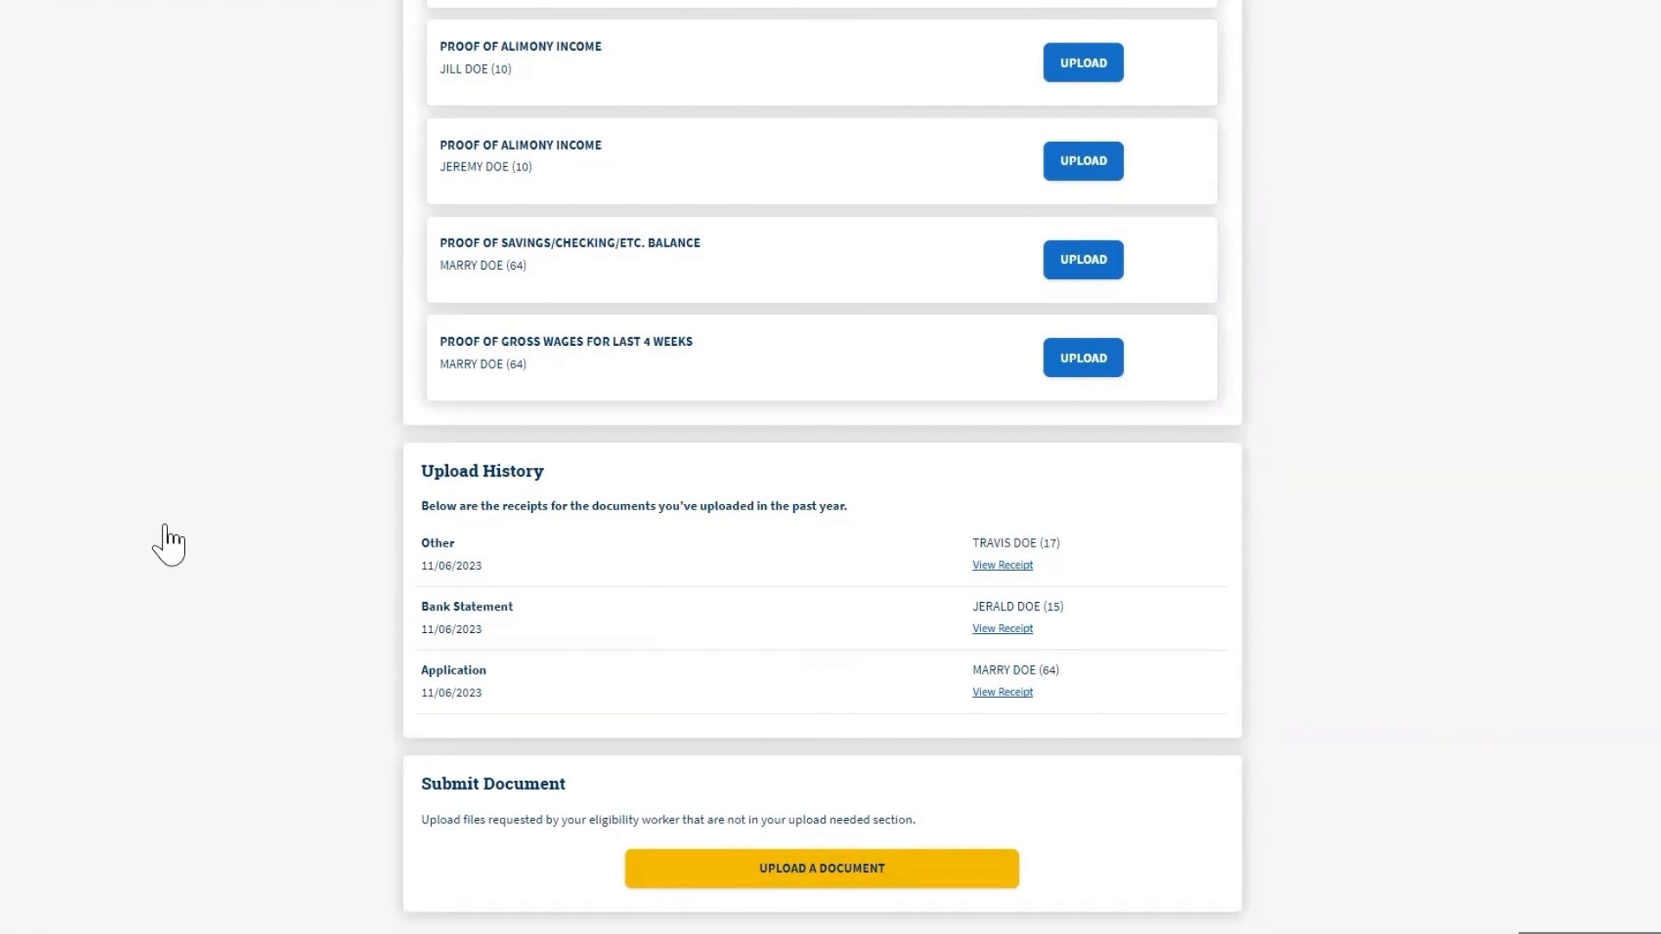